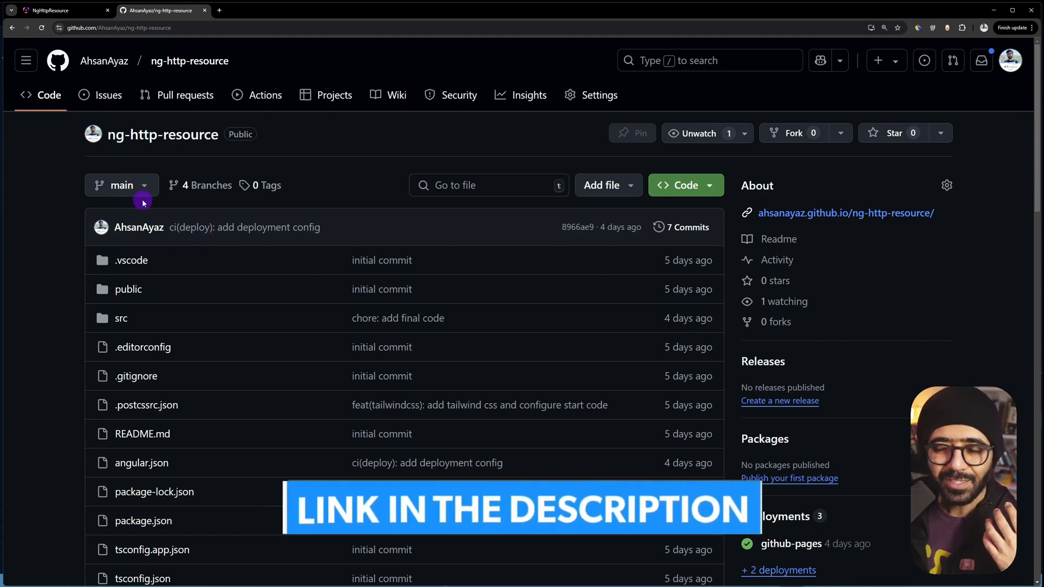
Check out the feat/http-interceptor branch in the VS Code terminal
{"action": "left_click", "coordinate": [121, 184]}
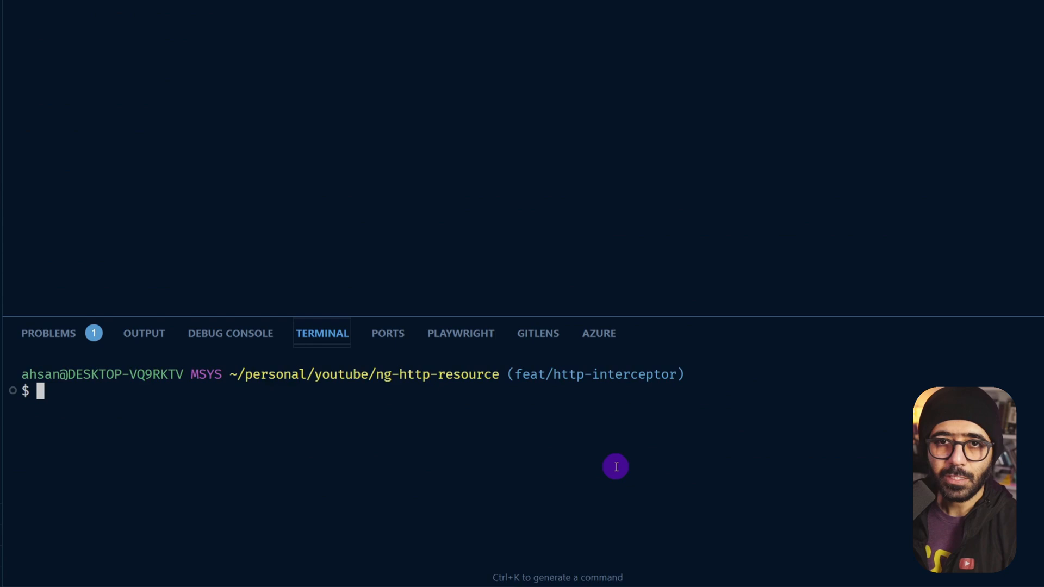
{"action": "type", "text": "git chec"}
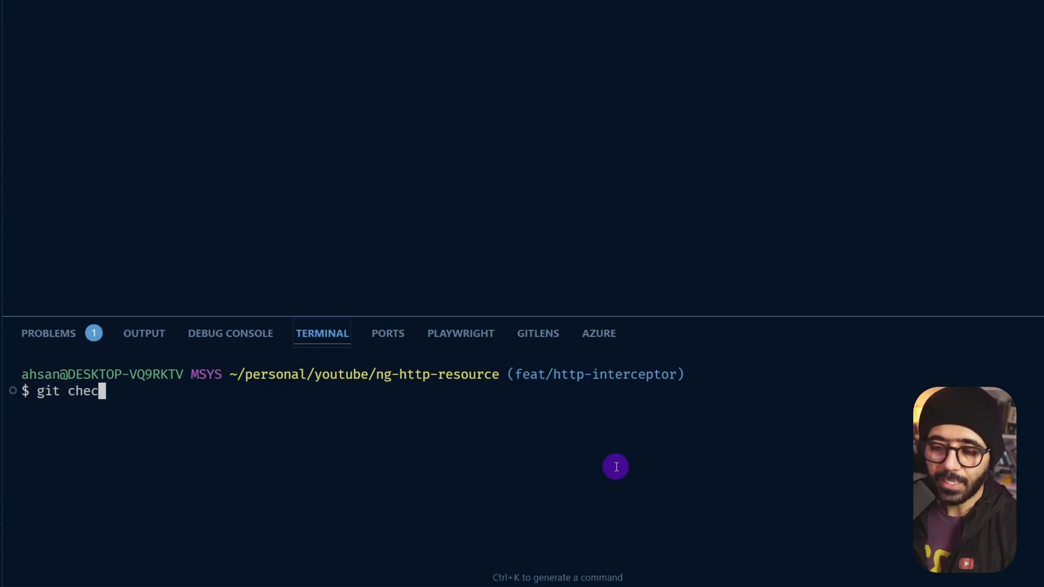
{"action": "type", "text": "kout feat/"}
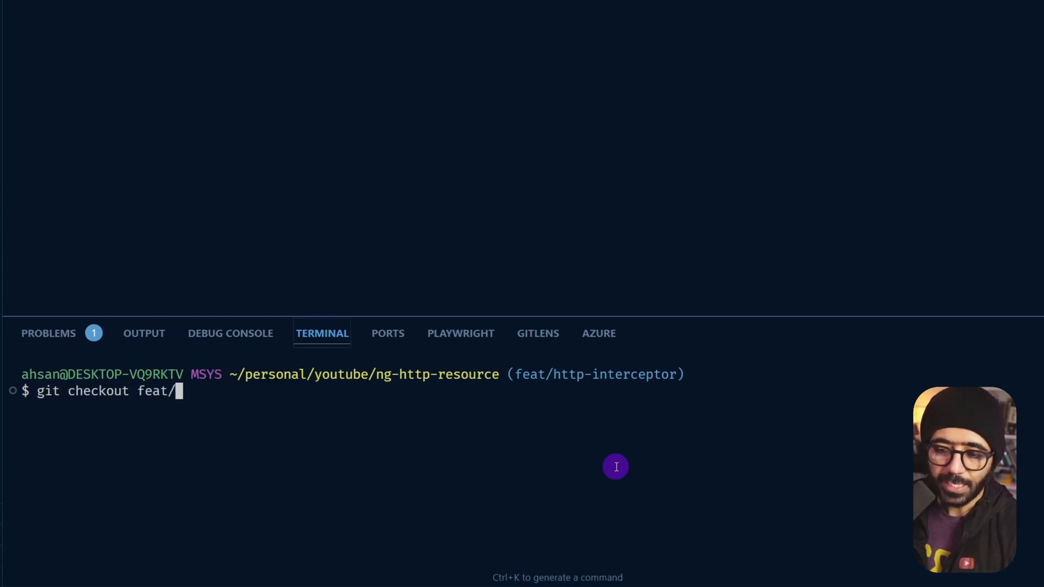
{"action": "type", "text": "http-in"}
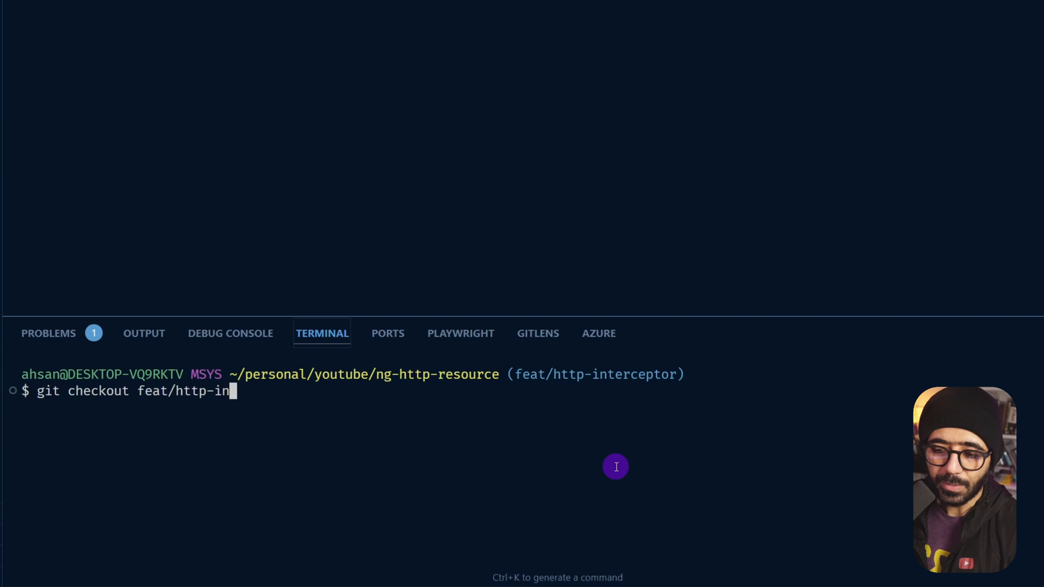
{"action": "type", "text": "terceptor"}
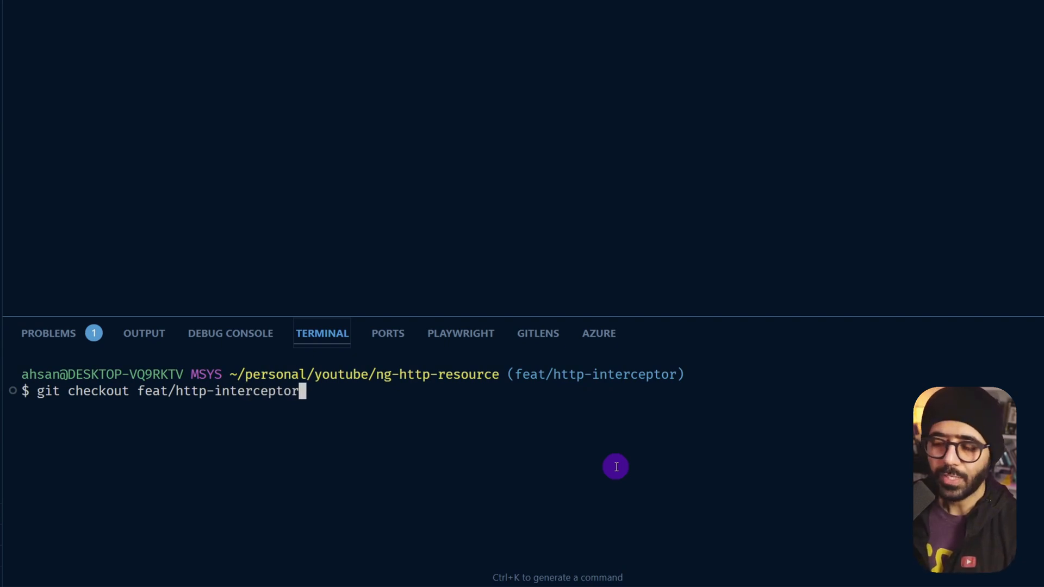
{"action": "key", "text": "Return"}
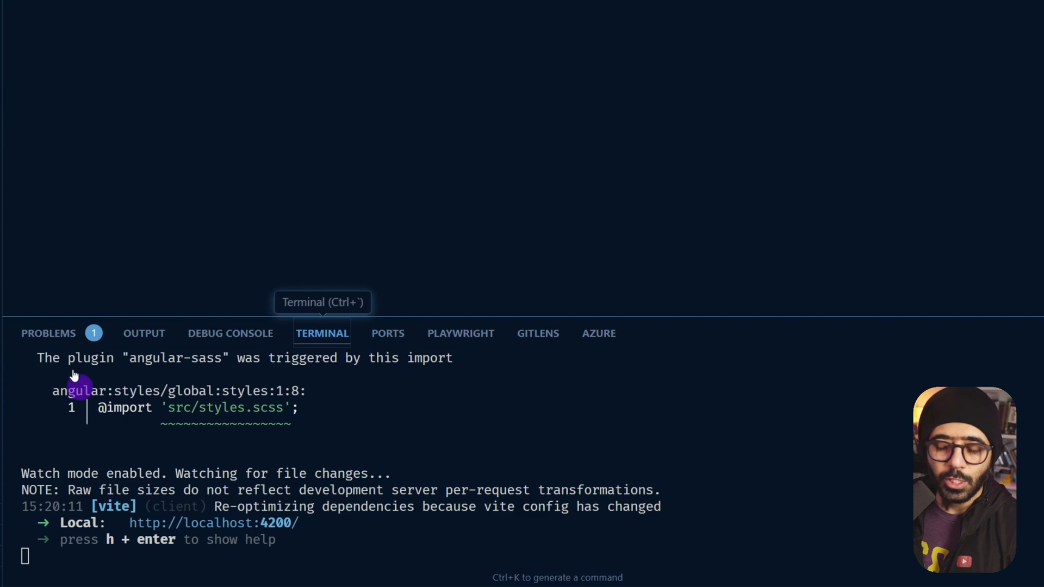
{"action": "mouse_move", "coordinate": [336, 314]}
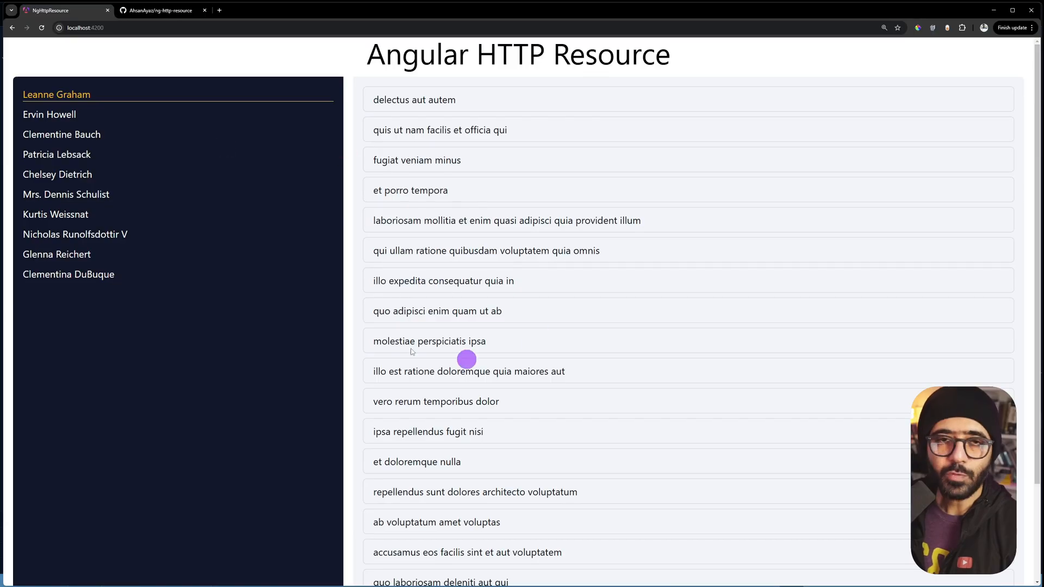
{"action": "mouse_move", "coordinate": [439, 110]}
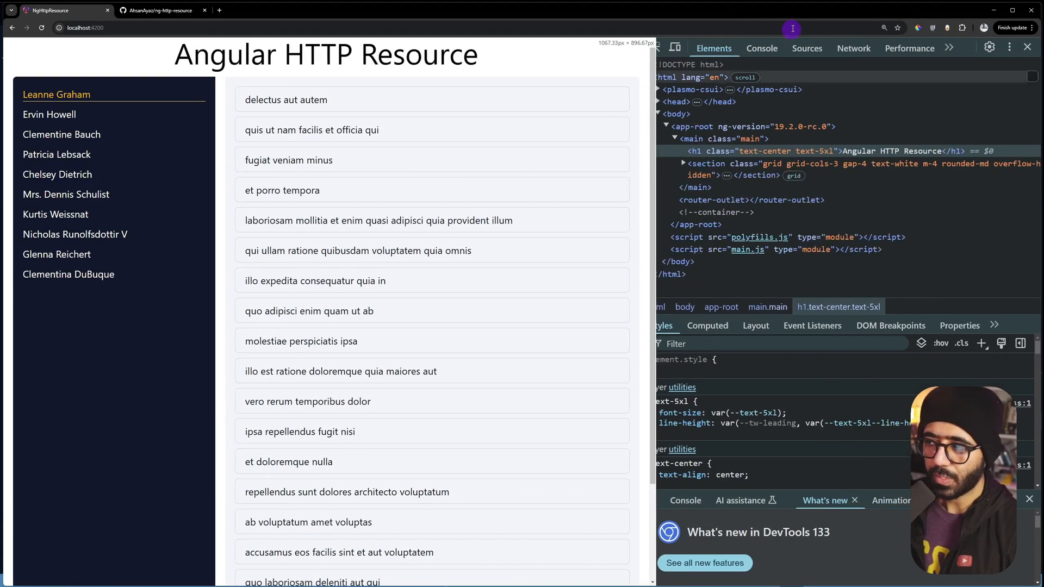
Open DevTools Network with Fetch/XHR filter and load Chelsey Dietrich's and Leanne Graham's todos
{"action": "left_click", "coordinate": [853, 48]}
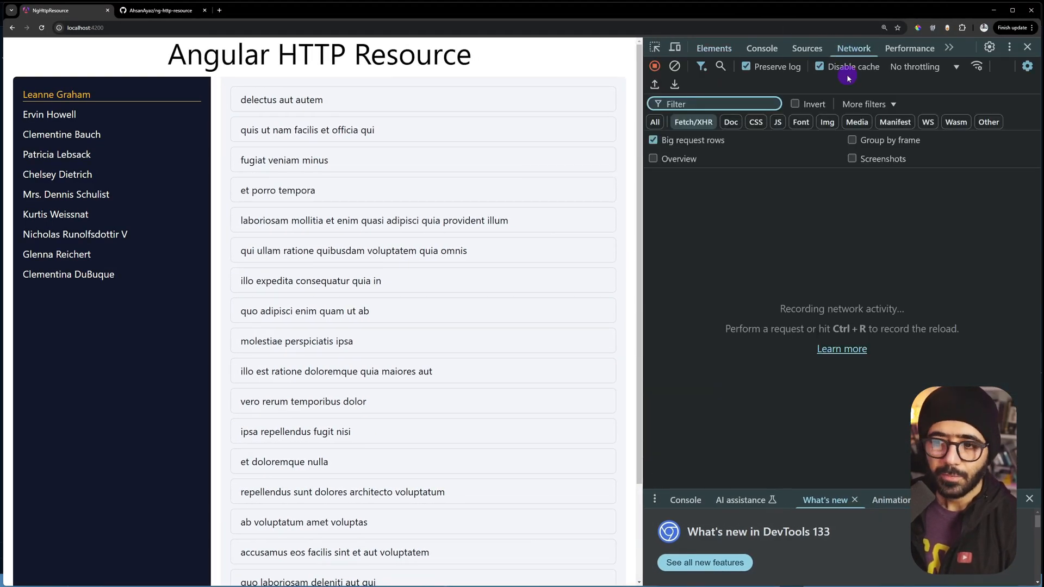
{"action": "left_click", "coordinate": [49, 113]}
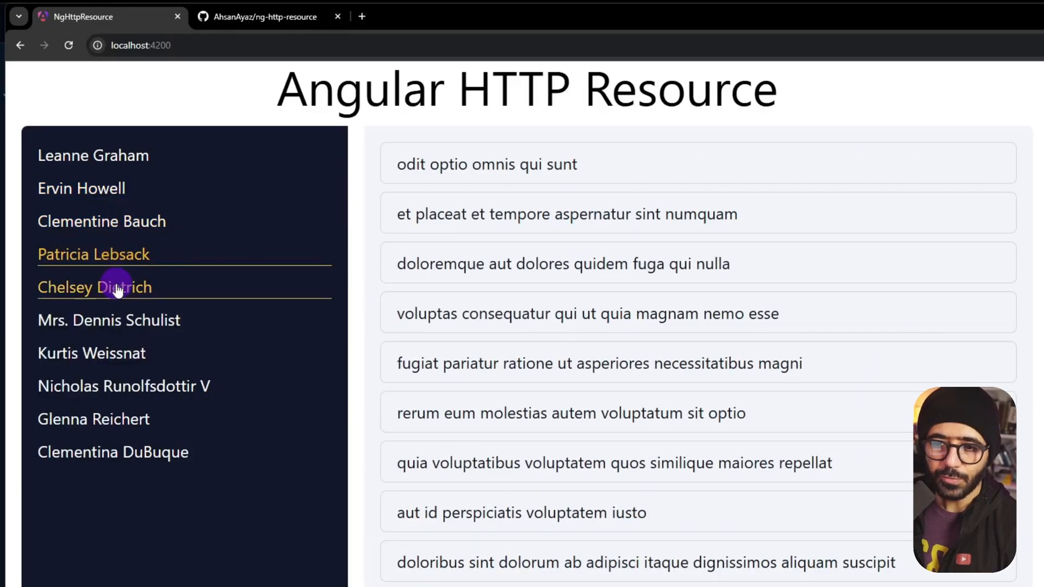
{"action": "left_click", "coordinate": [94, 287]}
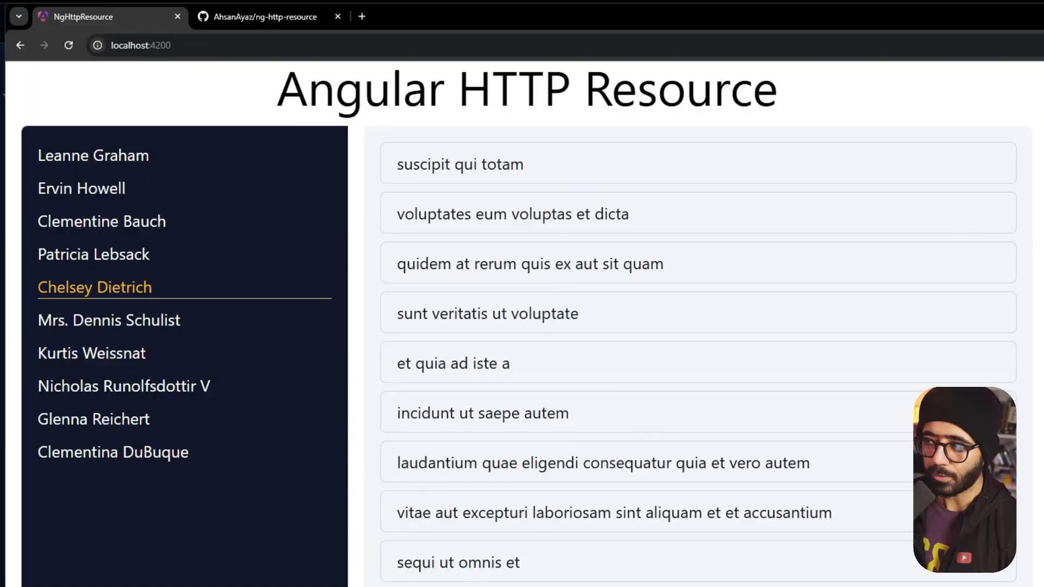
{"action": "key", "text": "F12"}
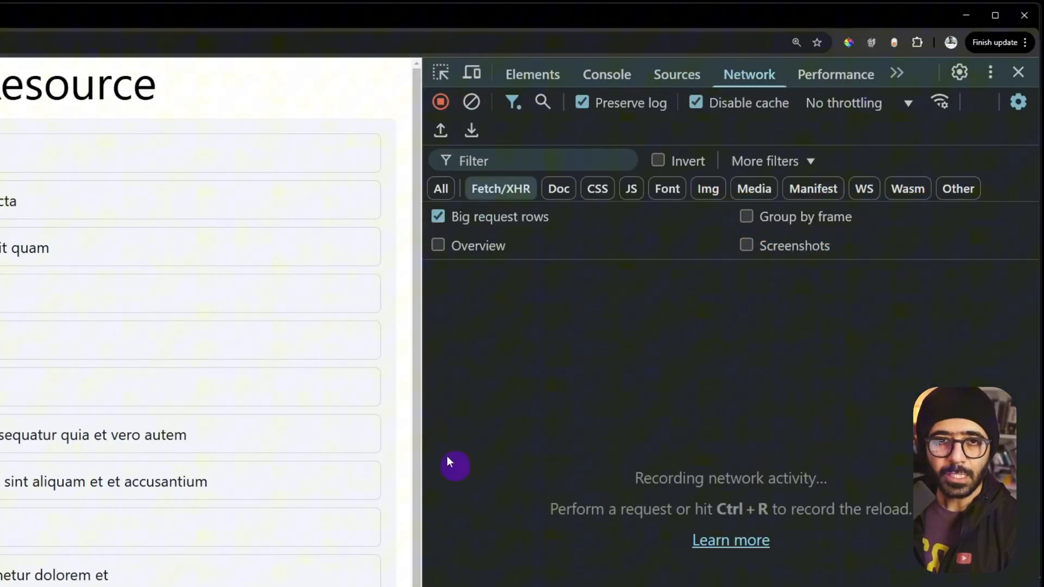
{"action": "left_click", "coordinate": [1017, 71]}
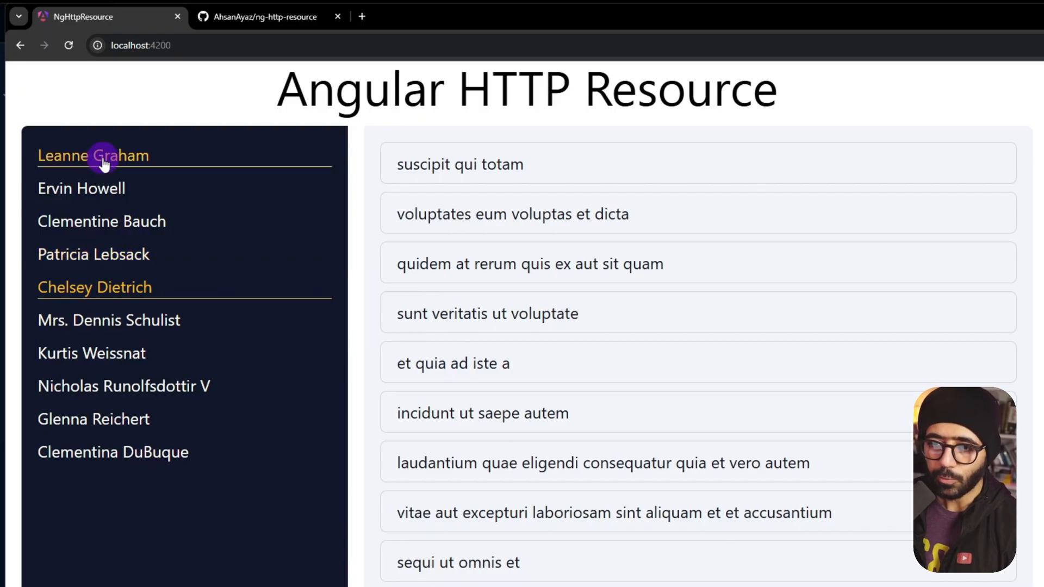
{"action": "key", "text": "F12"}
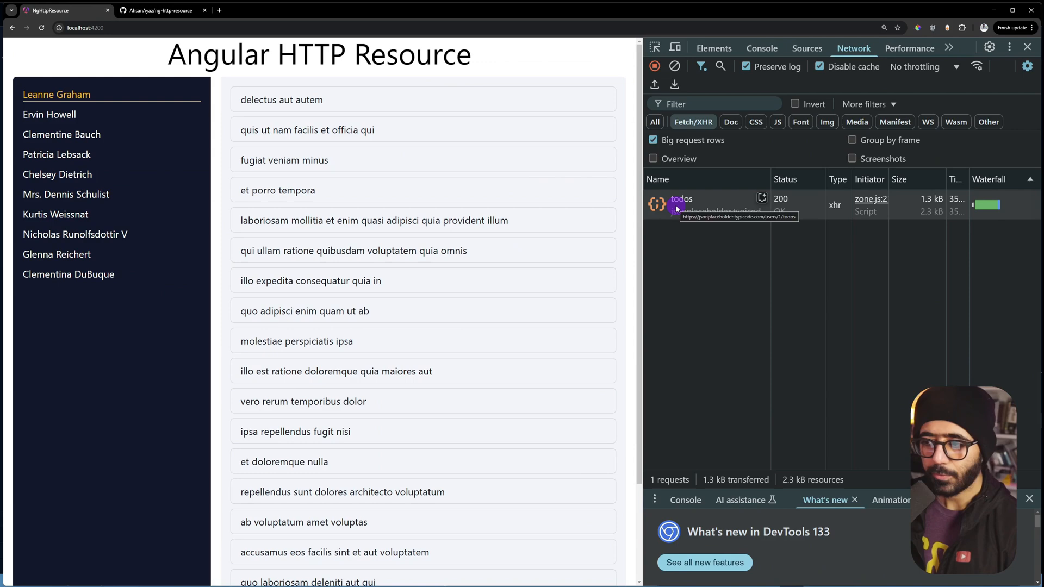
Open the todos requests' details and scroll down to Request Headers
{"action": "left_click", "coordinate": [681, 203]}
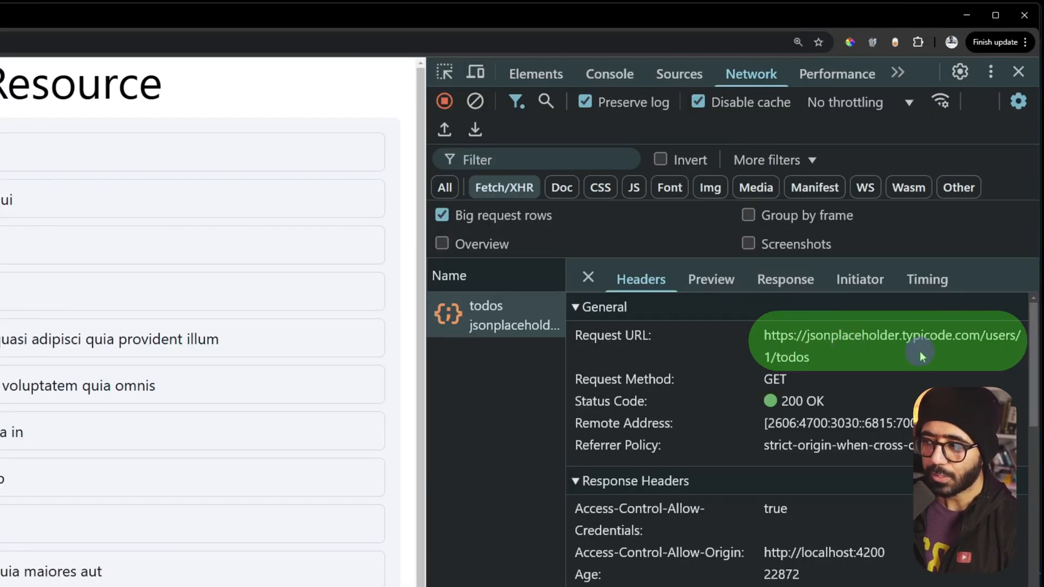
{"action": "mouse_move", "coordinate": [752, 358]}
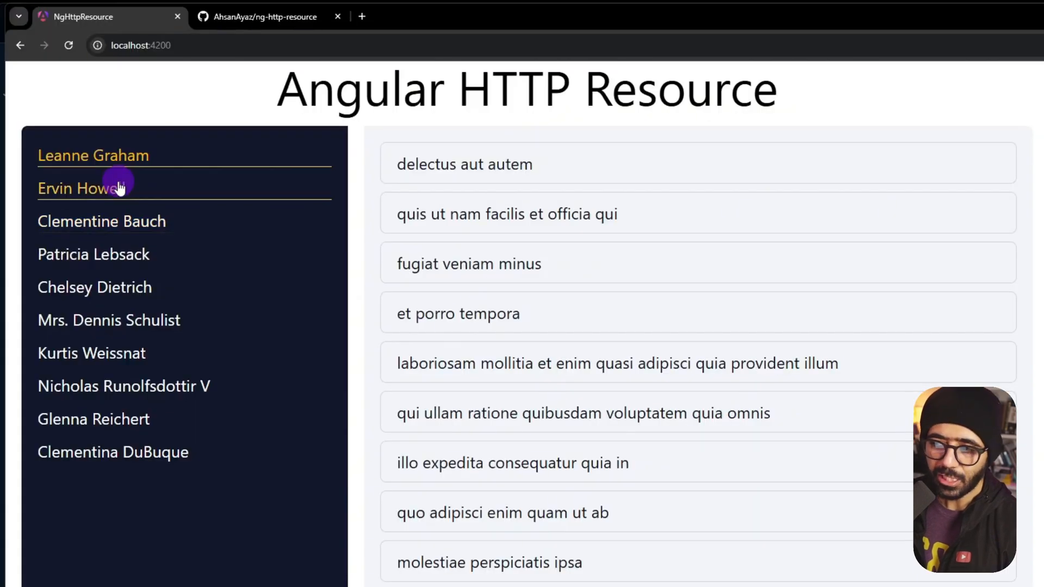
{"action": "key", "text": "F12"}
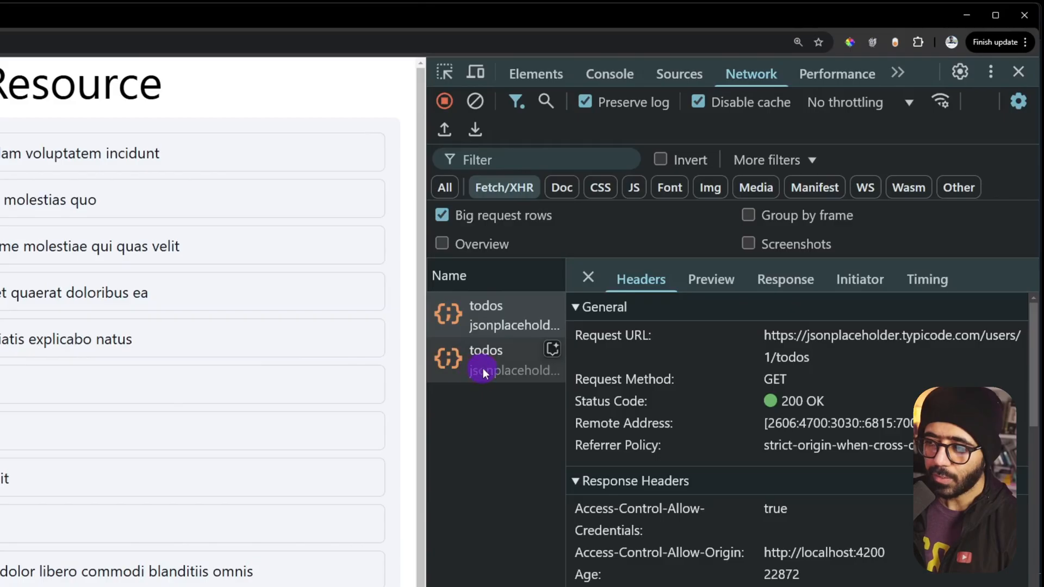
{"action": "left_click", "coordinate": [486, 360]}
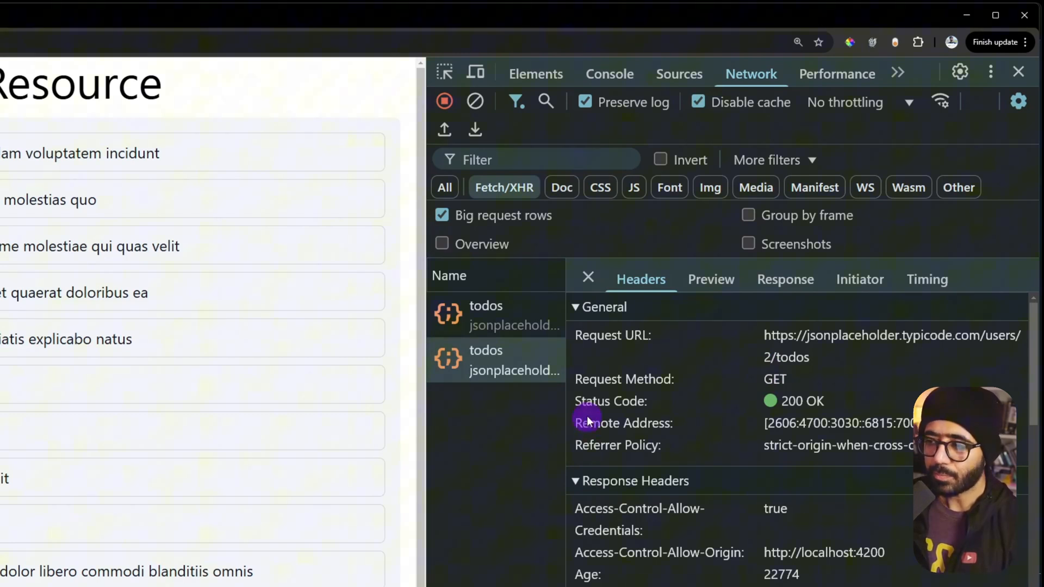
{"action": "scroll", "scroll_direction": "down", "scroll_amount": 3}
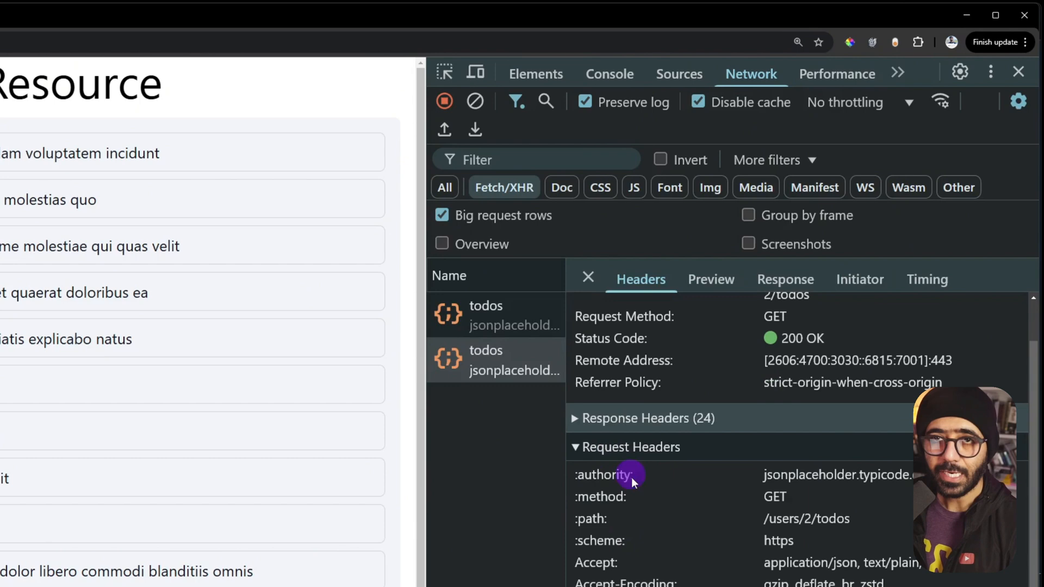
{"action": "scroll", "scroll_direction": "down", "scroll_amount": 3}
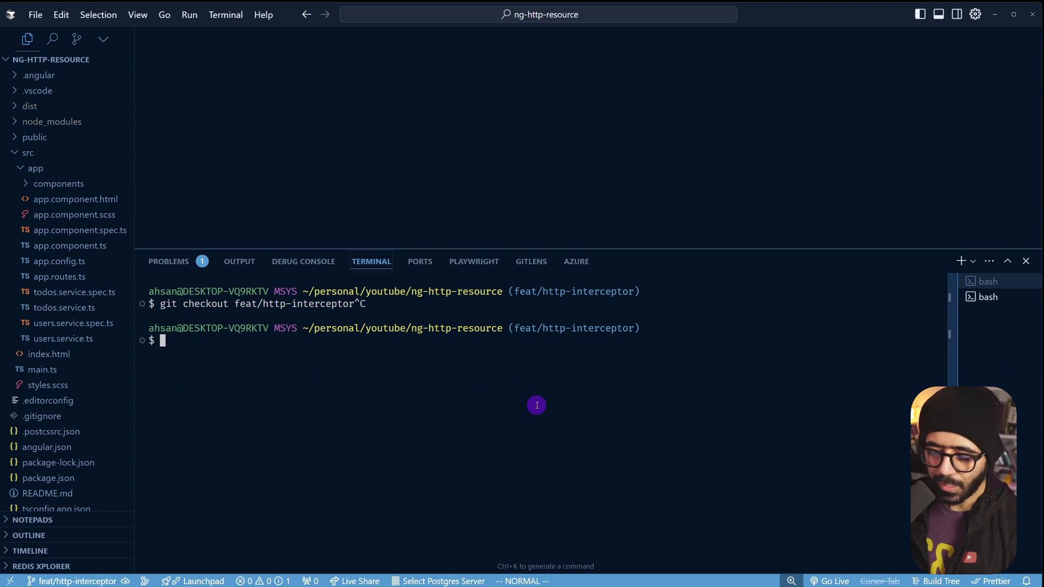
Run ng g interceptor interceptors/user-id and open user-id.interceptor.ts
{"action": "type", "text": "ng"}
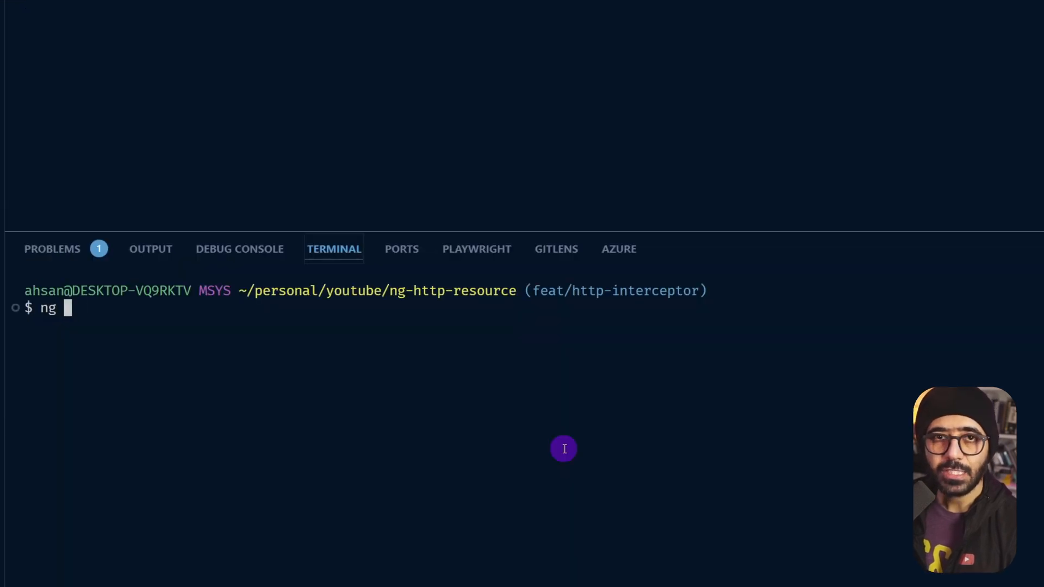
{"action": "type", "text": "g interceptor"}
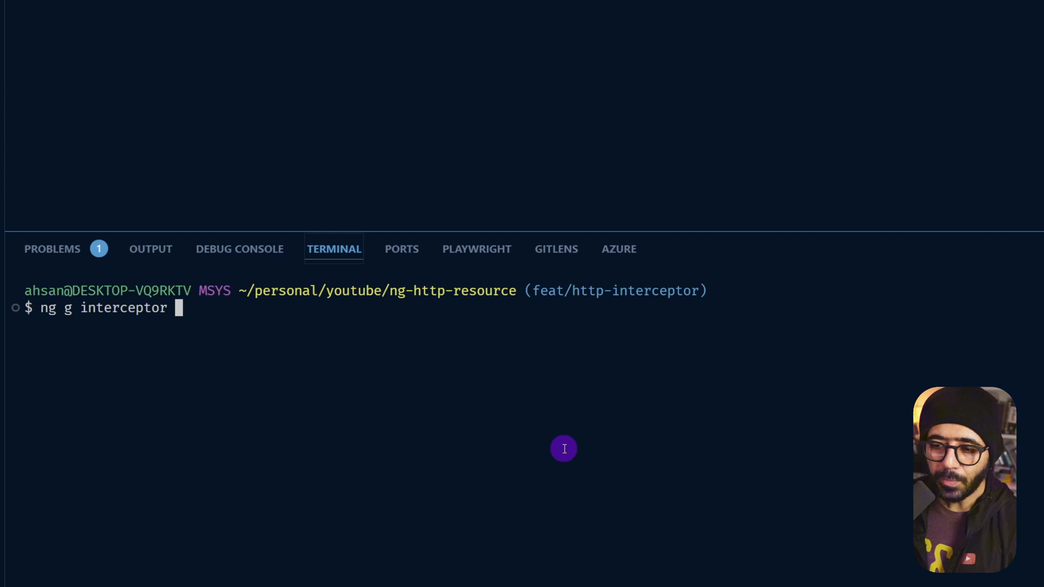
{"action": "type", "text": "intercept"}
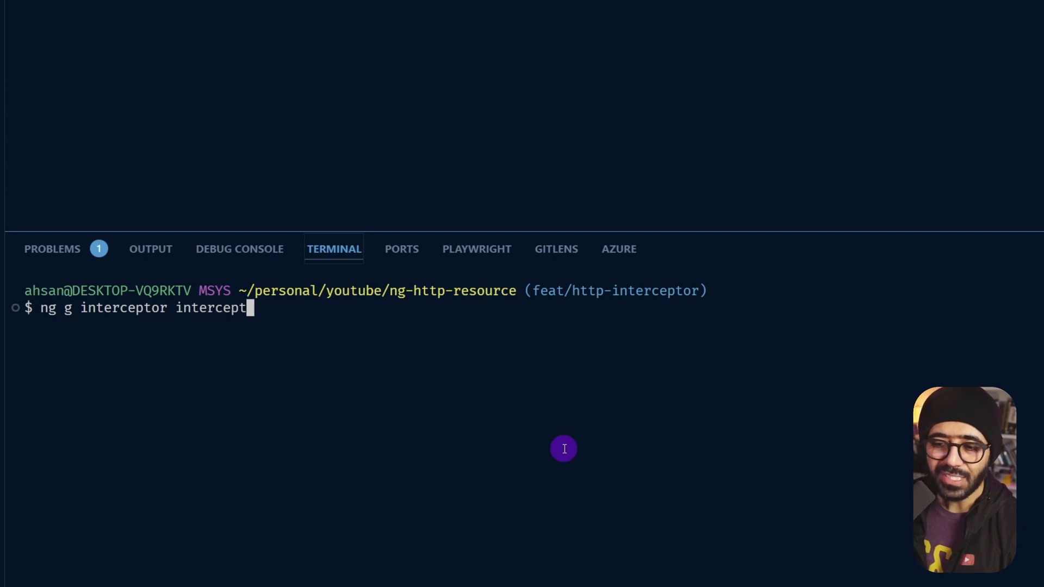
{"action": "type", "text": "ors"}
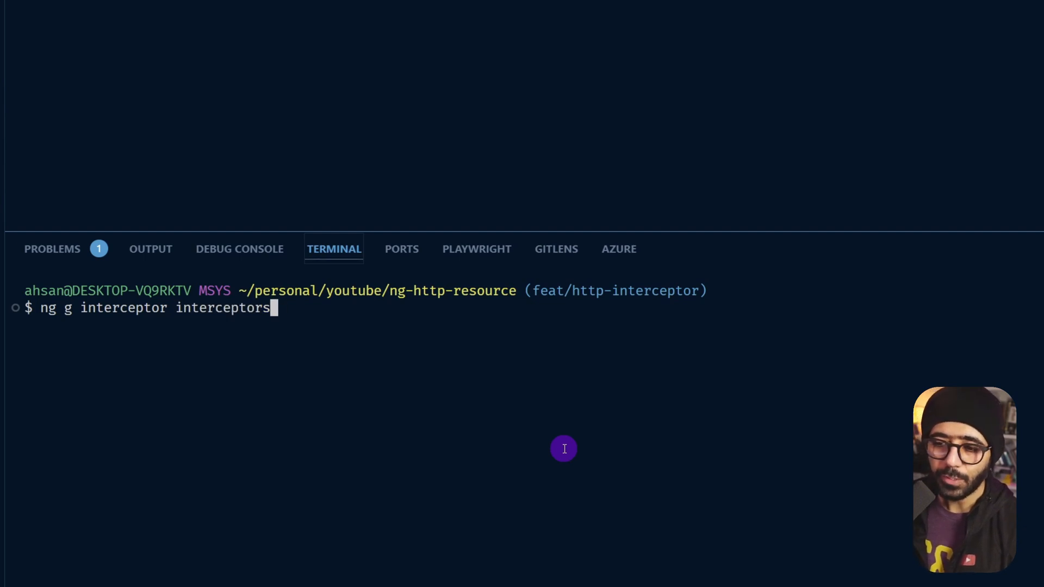
{"action": "type", "text": "/user-id"}
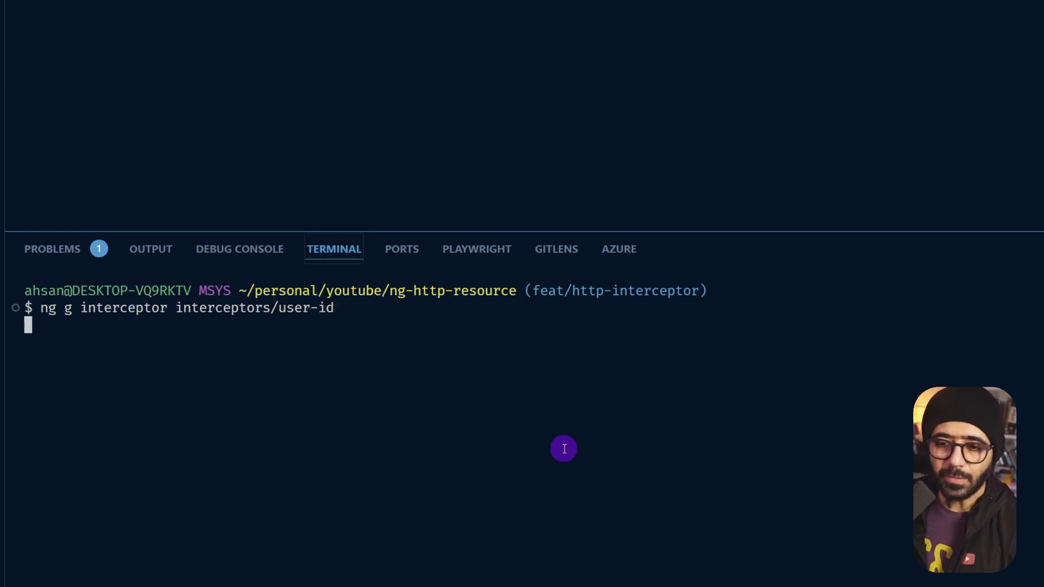
{"action": "mouse_move", "coordinate": [189, 337]}
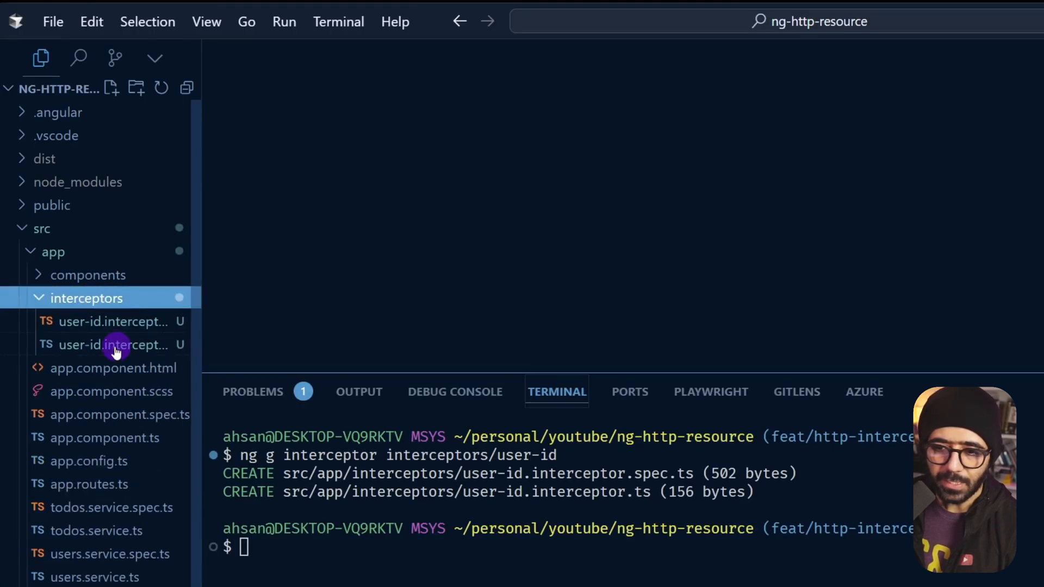
{"action": "left_click", "coordinate": [114, 344]}
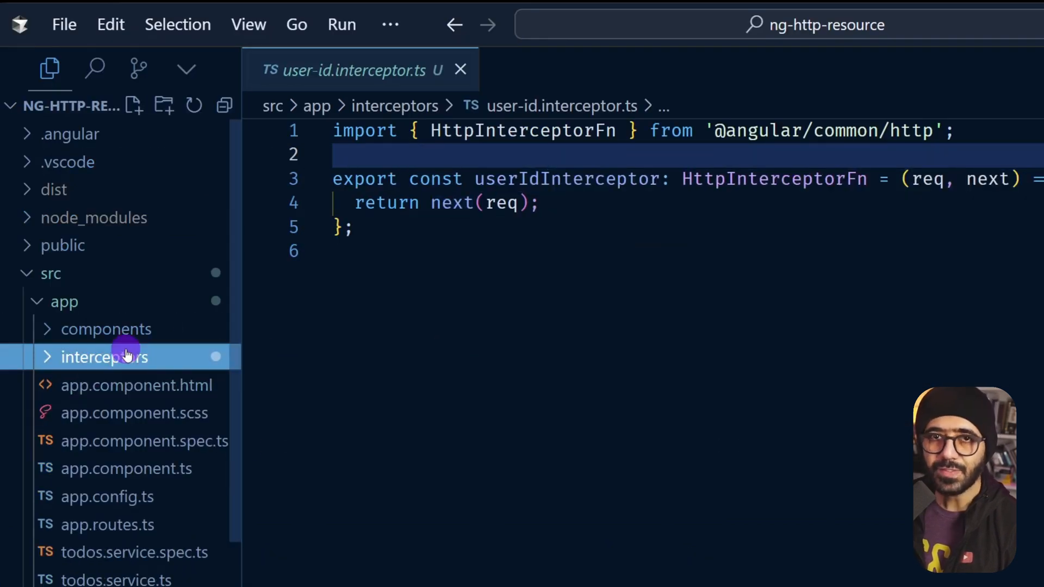
{"action": "mouse_move", "coordinate": [131, 509]}
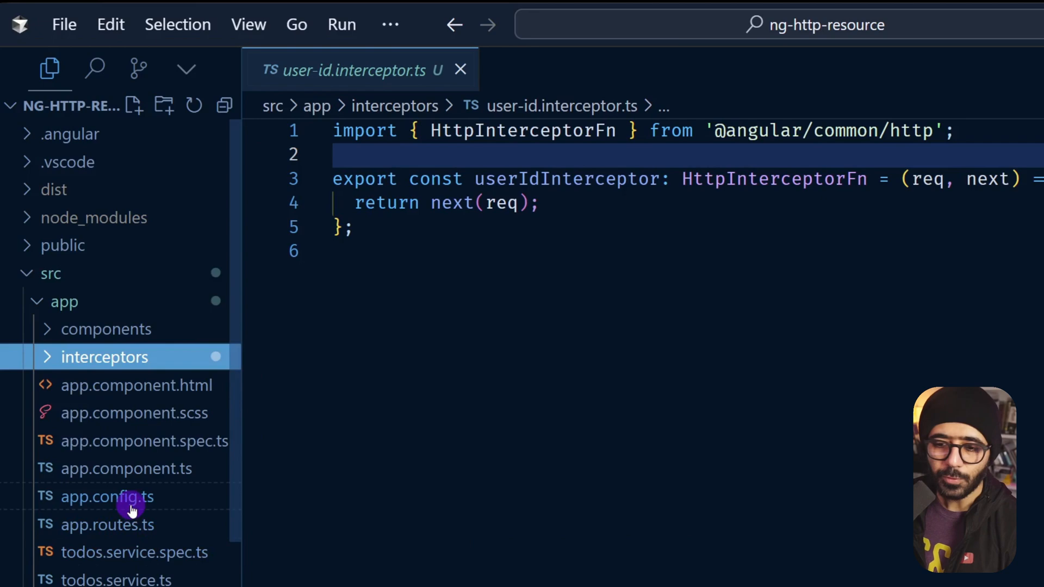
In app.config.ts, add withInterceptors([userIdInterceptor]) to provideHttpClient
{"action": "left_click", "coordinate": [107, 497]}
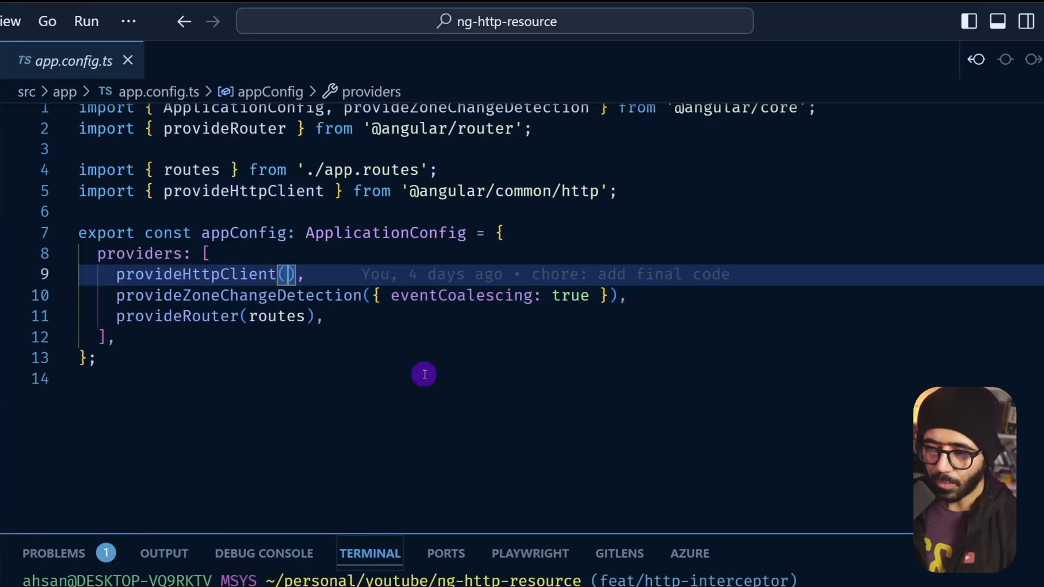
{"action": "type", "text": "withInterceptors"}
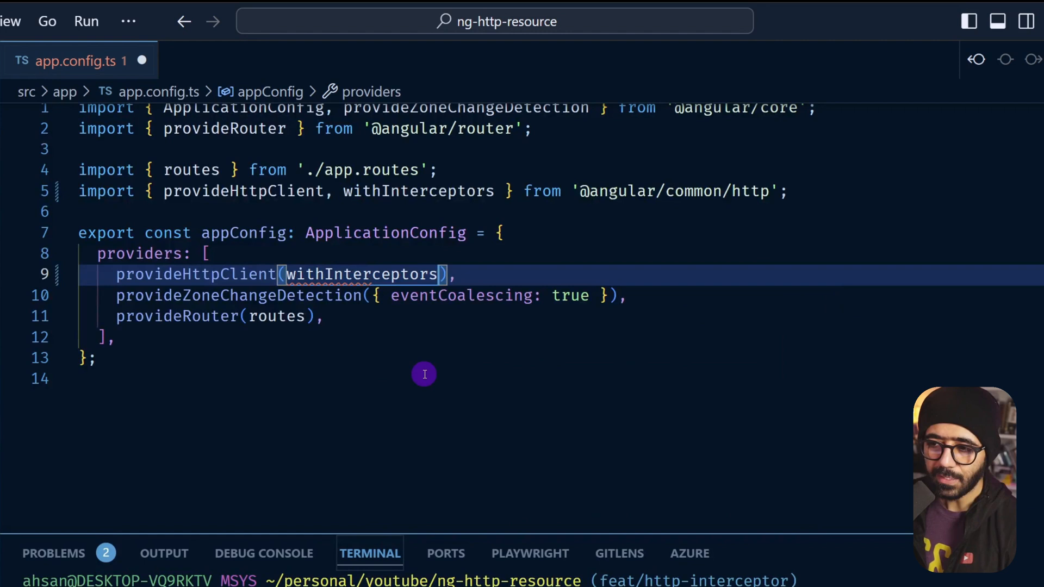
{"action": "mouse_move", "coordinate": [806, 234]}
{"action": "type", "text": "("}
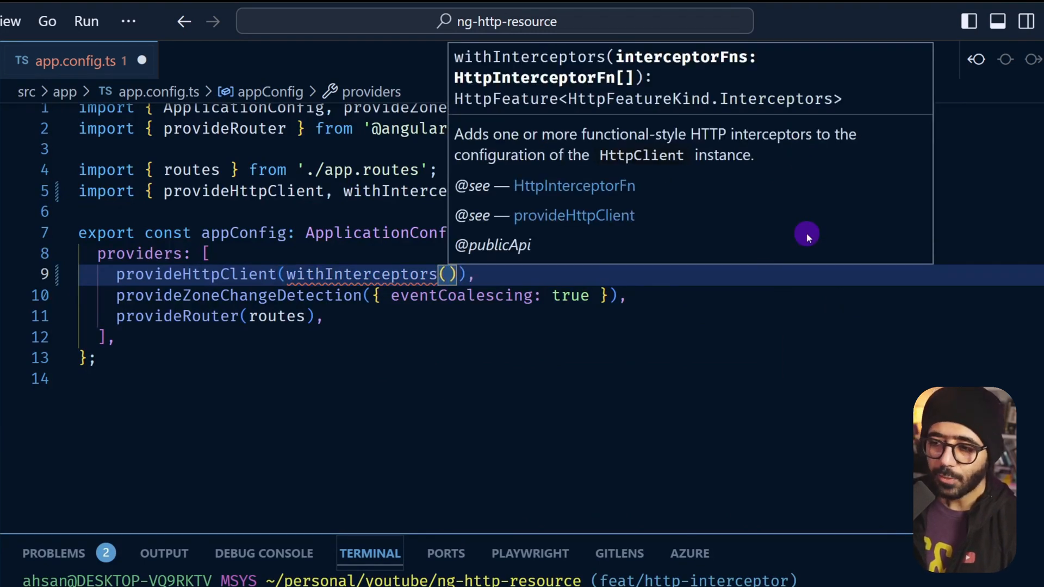
{"action": "type", "text": "[]"}
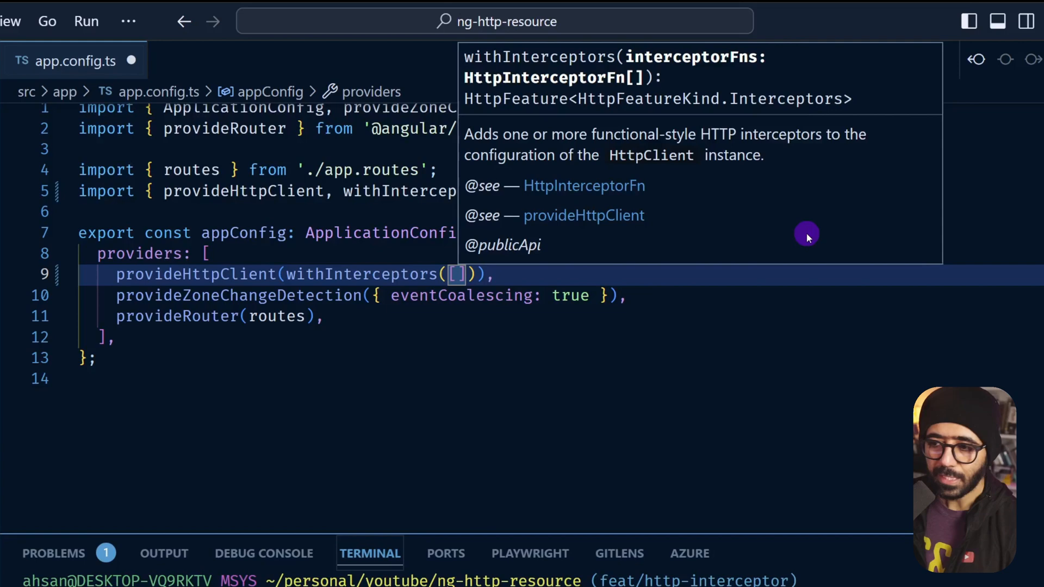
{"action": "type", "text": "userIdInte"}
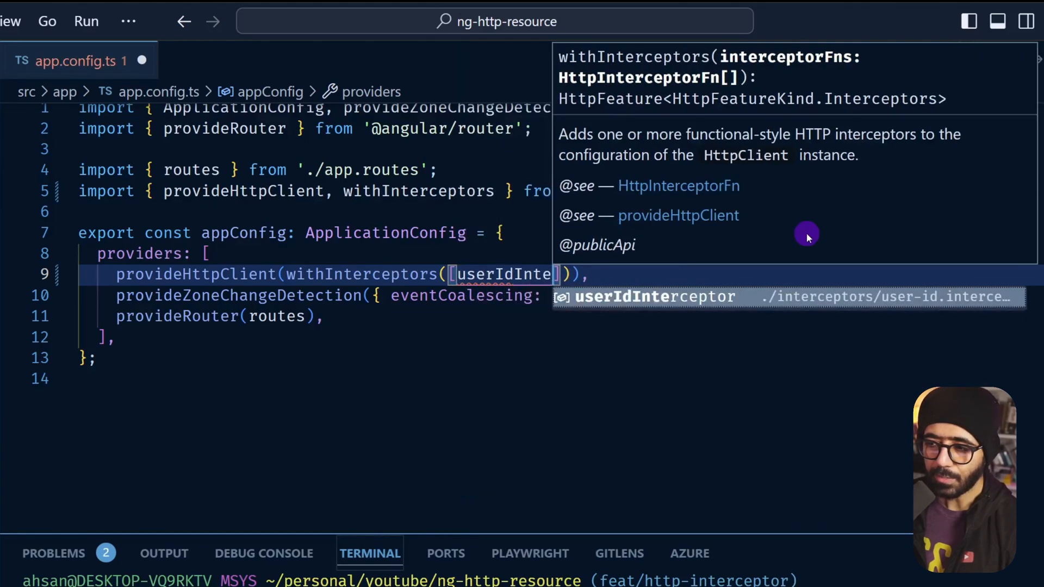
{"action": "key", "text": "Enter"}
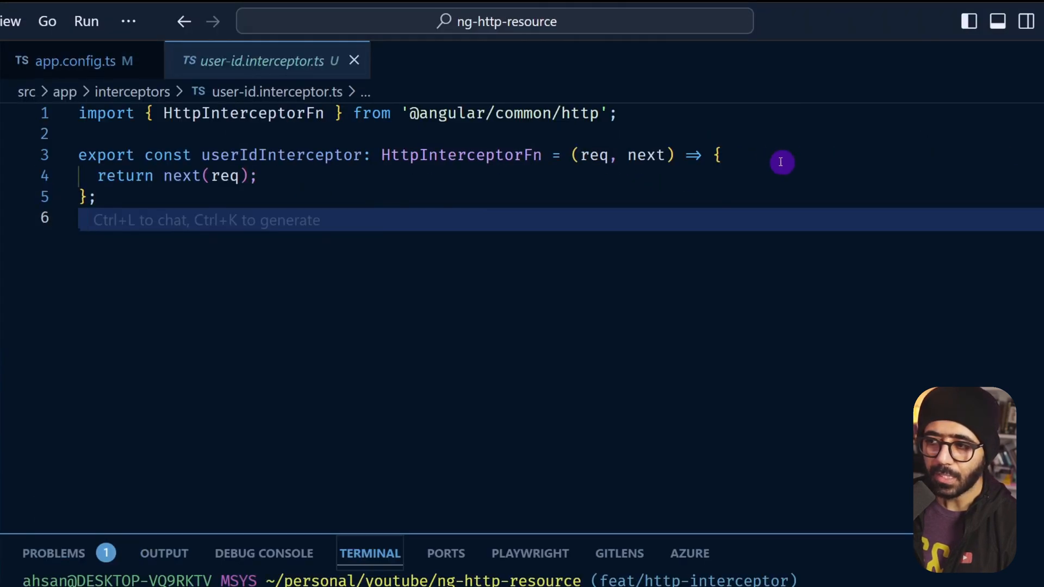
Add console.log(req) on a new line inside the interceptor body
{"action": "left_click", "coordinate": [715, 155]}
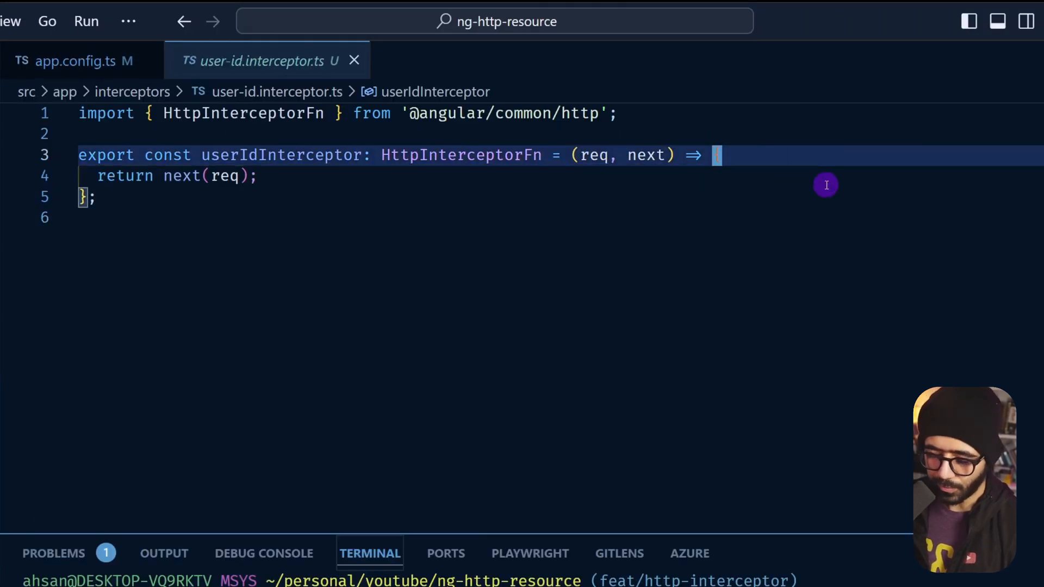
{"action": "type", "text": "console.log(first"}
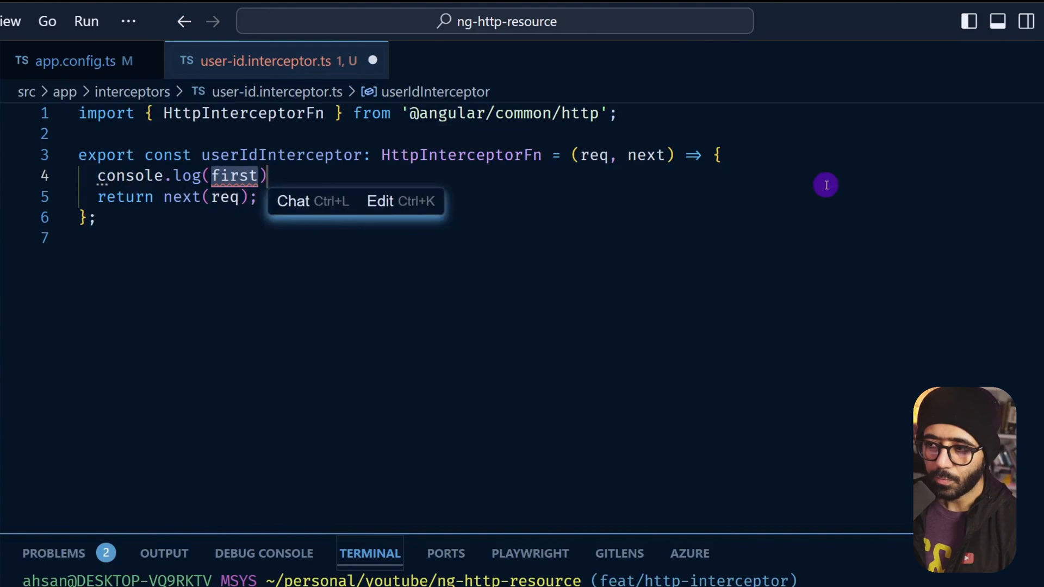
{"action": "type", "text": "req"}
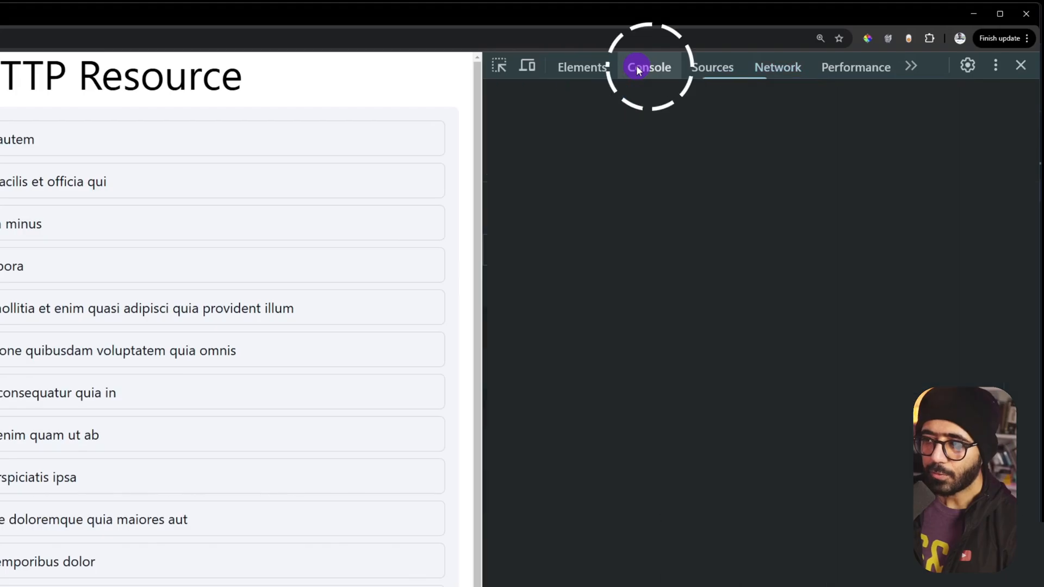
Expand the logged request's empty headers in Console, then load another user's todos
{"action": "left_click", "coordinate": [648, 67]}
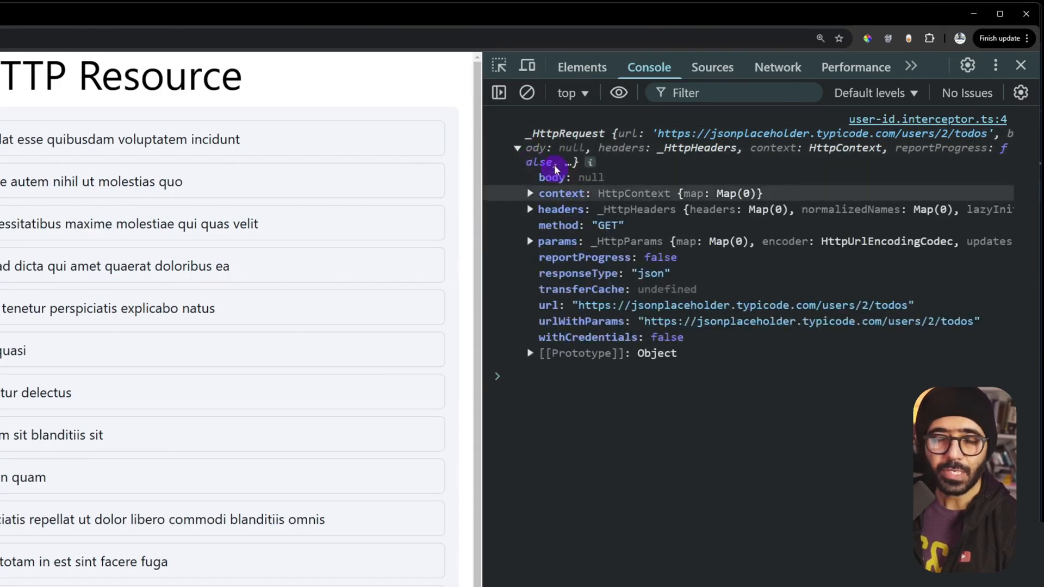
{"action": "left_click", "coordinate": [530, 209]}
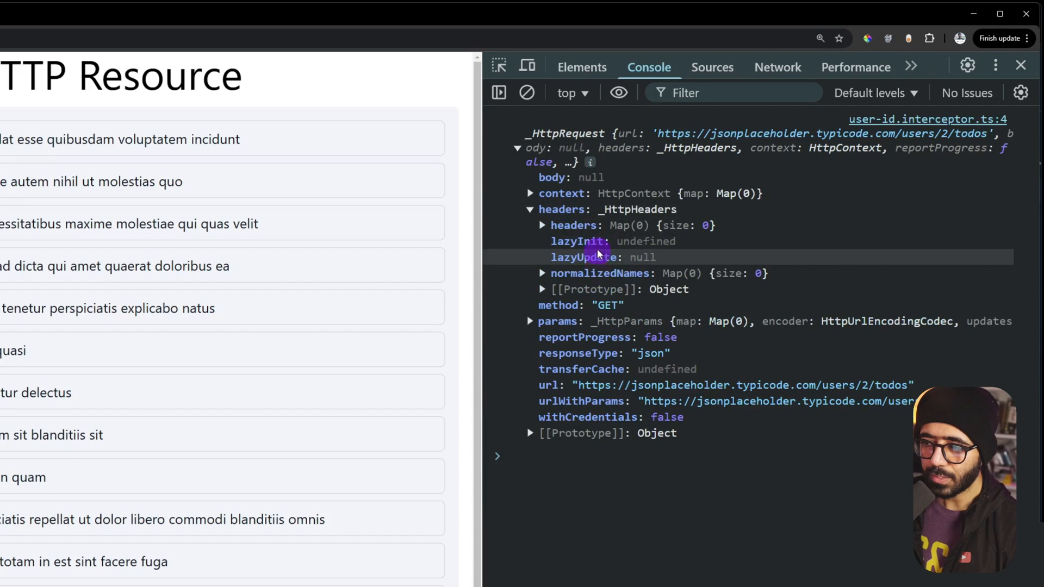
{"action": "mouse_move", "coordinate": [588, 385]}
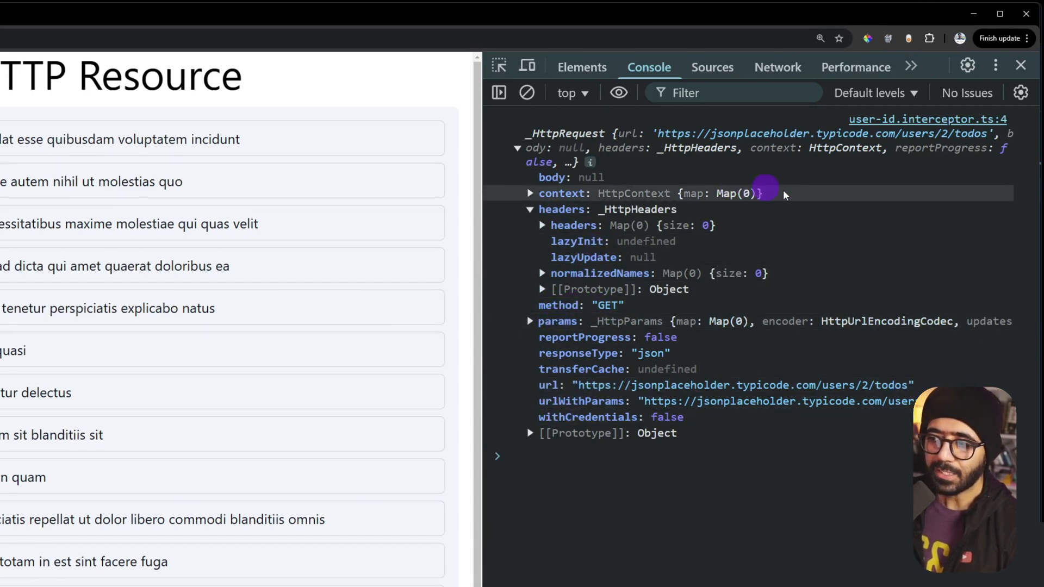
{"action": "mouse_move", "coordinate": [837, 210]}
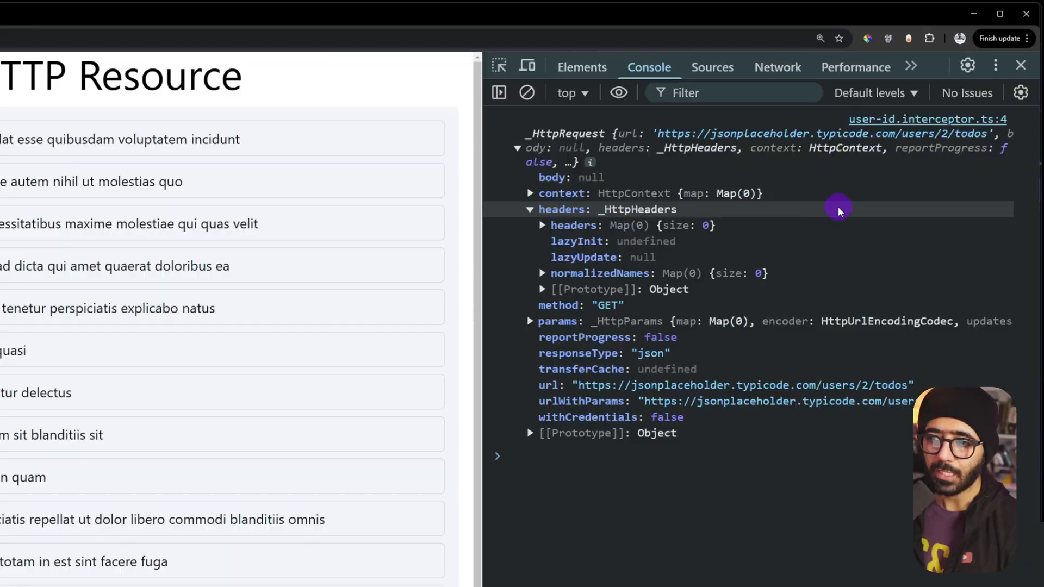
{"action": "left_click", "coordinate": [1019, 66]}
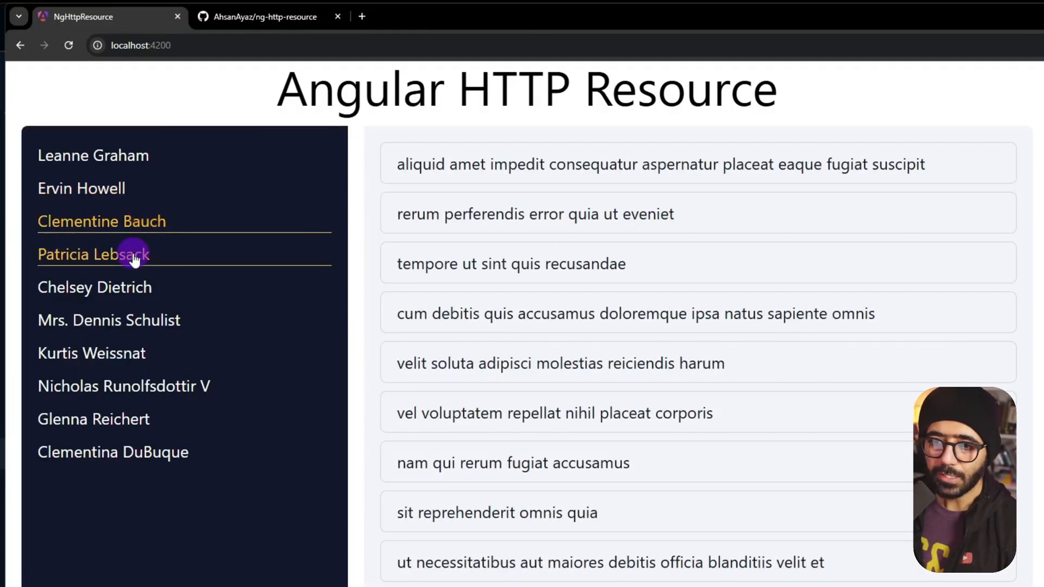
{"action": "key", "text": "F12"}
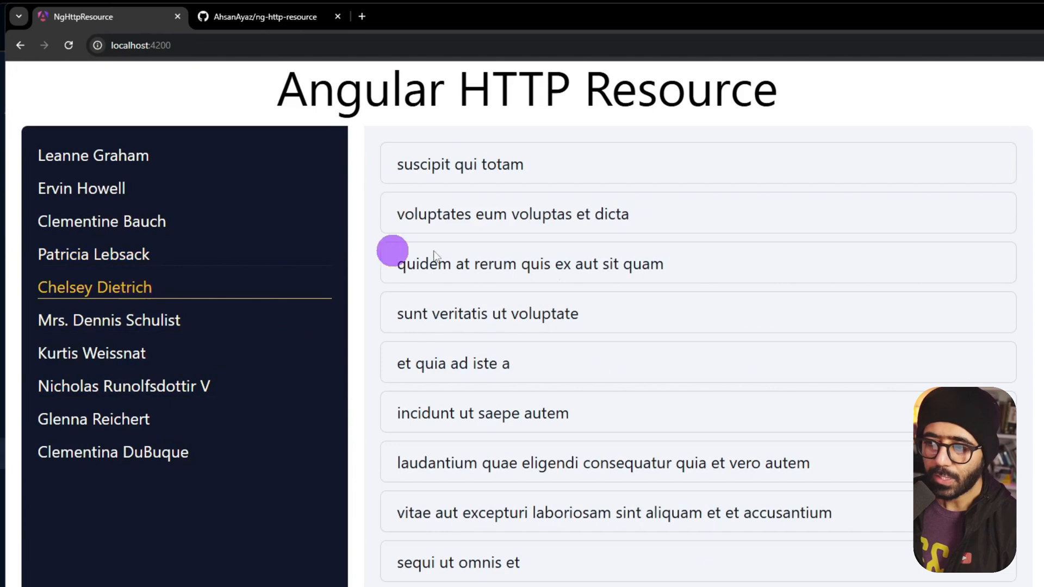
{"action": "key", "text": "F12"}
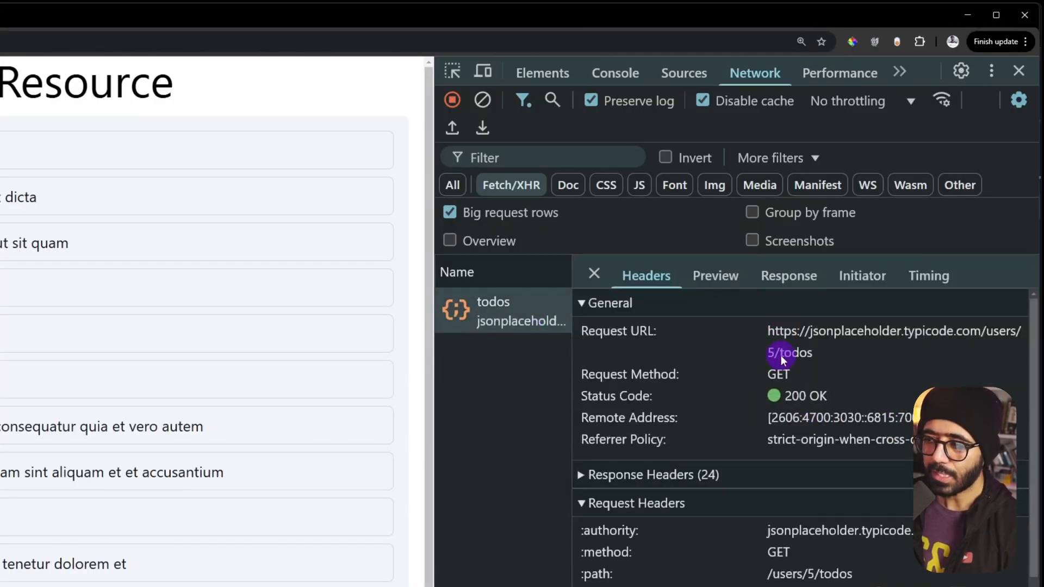
{"action": "mouse_move", "coordinate": [822, 357]}
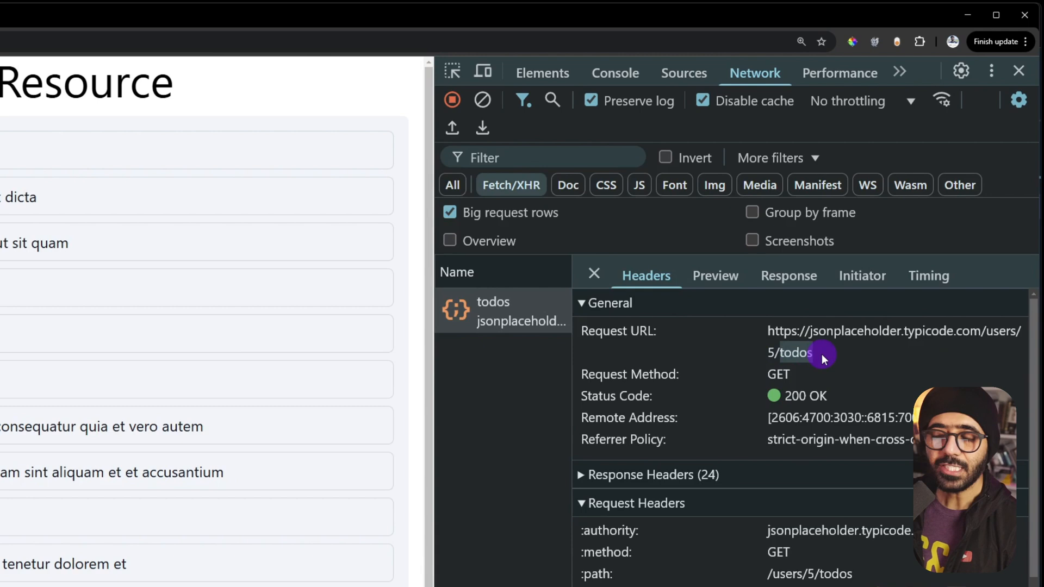
{"action": "mouse_move", "coordinate": [824, 370]}
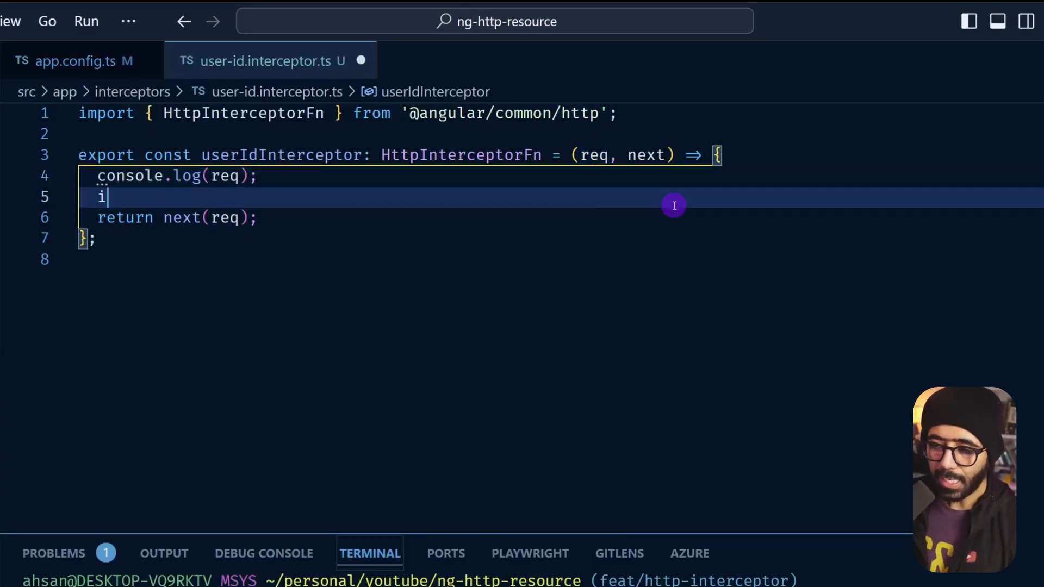
Add an if for URLs ending '/todos' that clones req with headers.set('x-user-id', )
{"action": "type", "text": "f (req.url."}
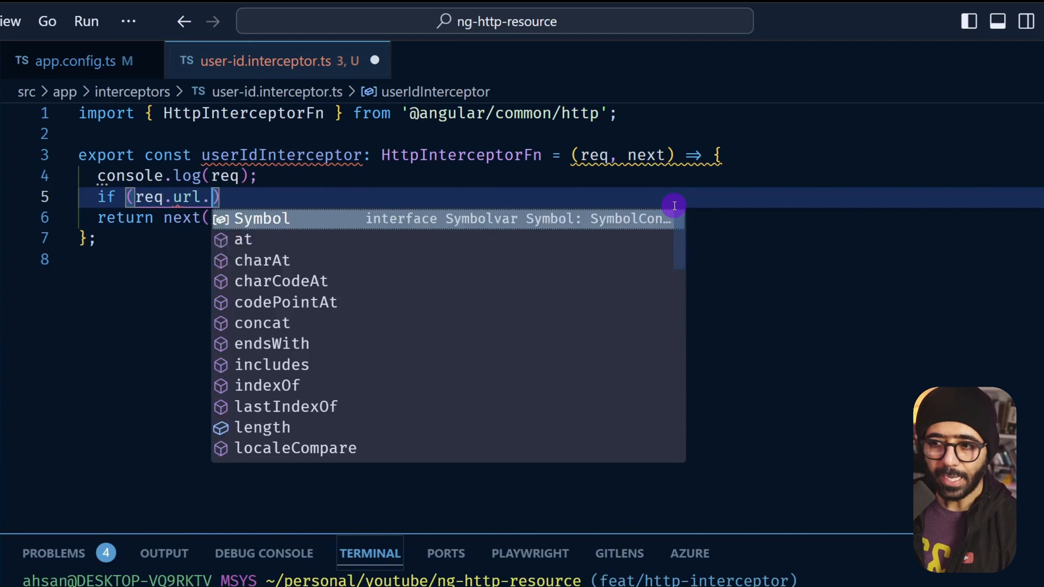
{"action": "type", "text": "endsWith('/todos"}
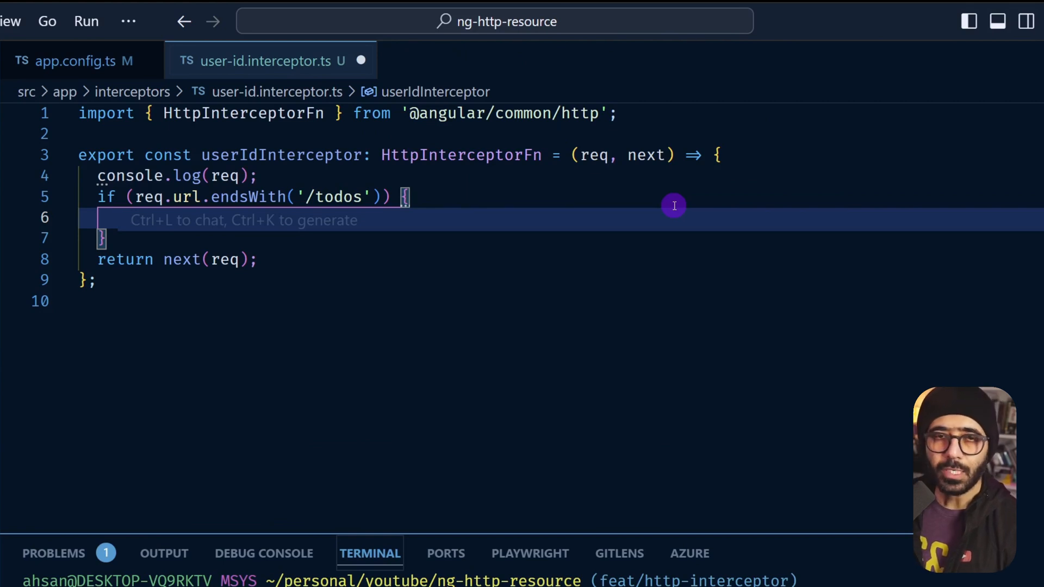
{"action": "type", "text": "req"}
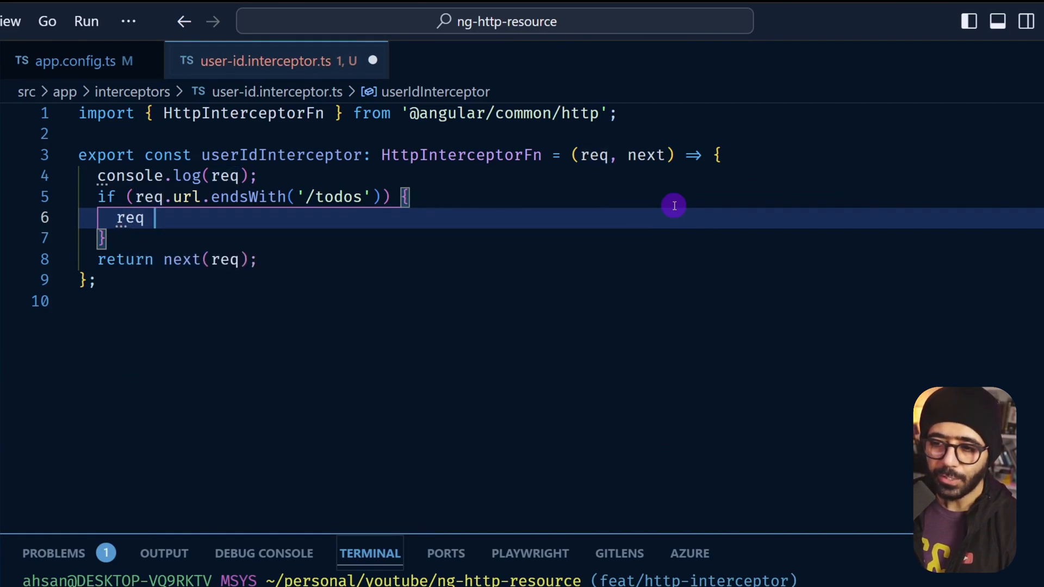
{"action": "type", "text": "= req.c"}
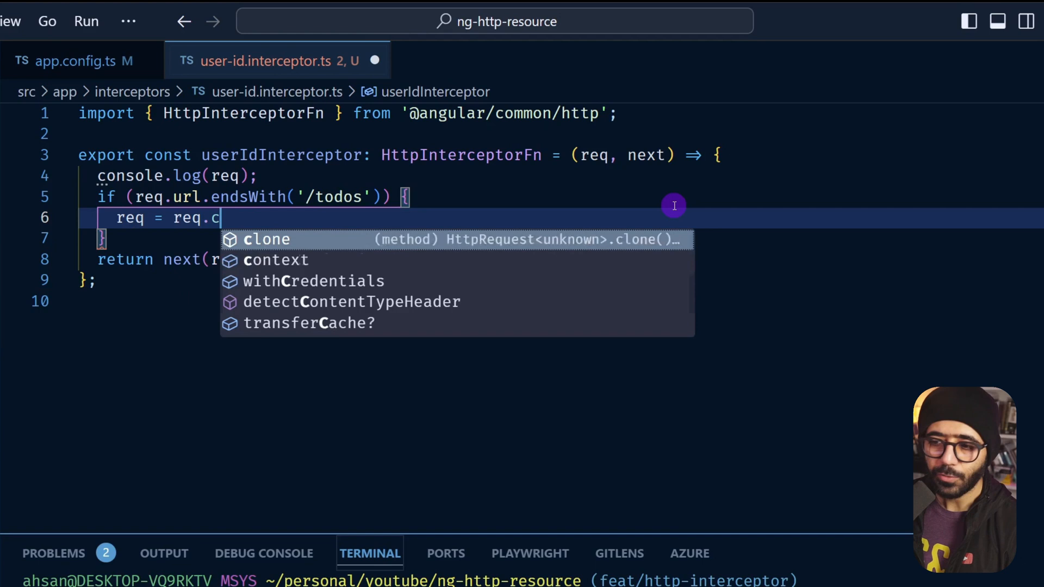
{"action": "type", "text": "lone(P"}
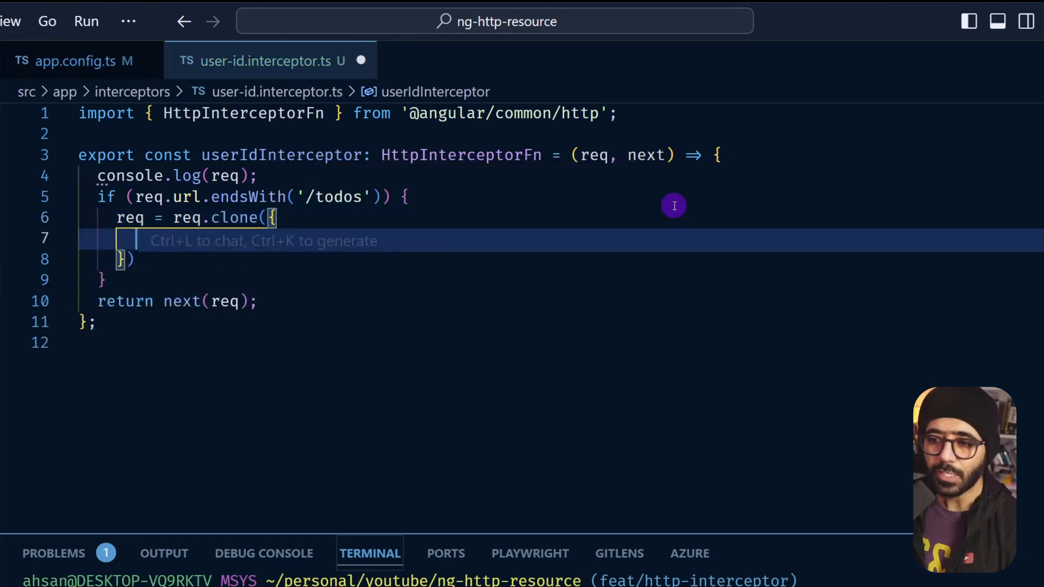
{"action": "type", "text": "headers:"}
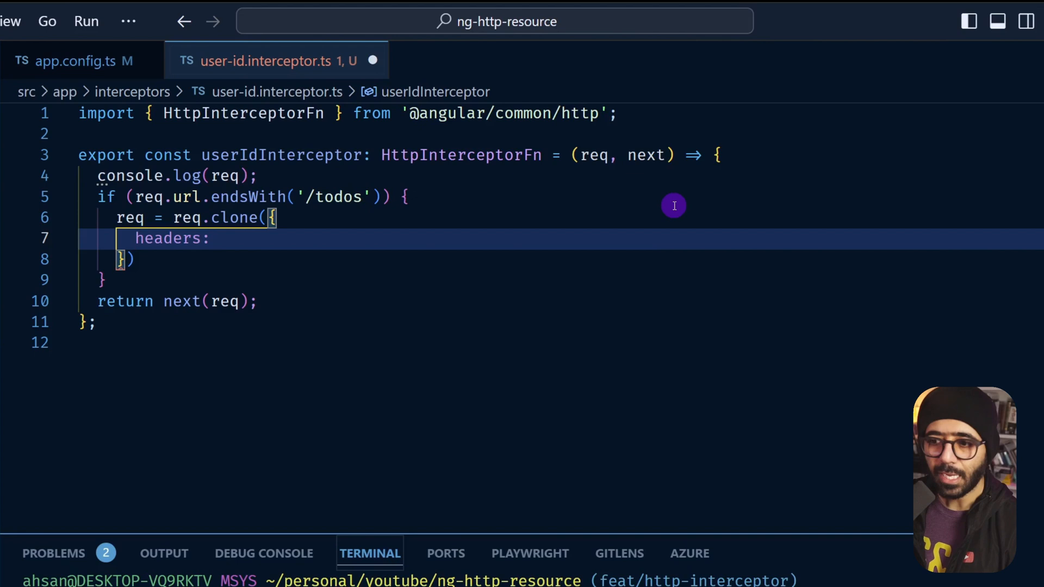
{"action": "type", "text": "req.headers.set("}
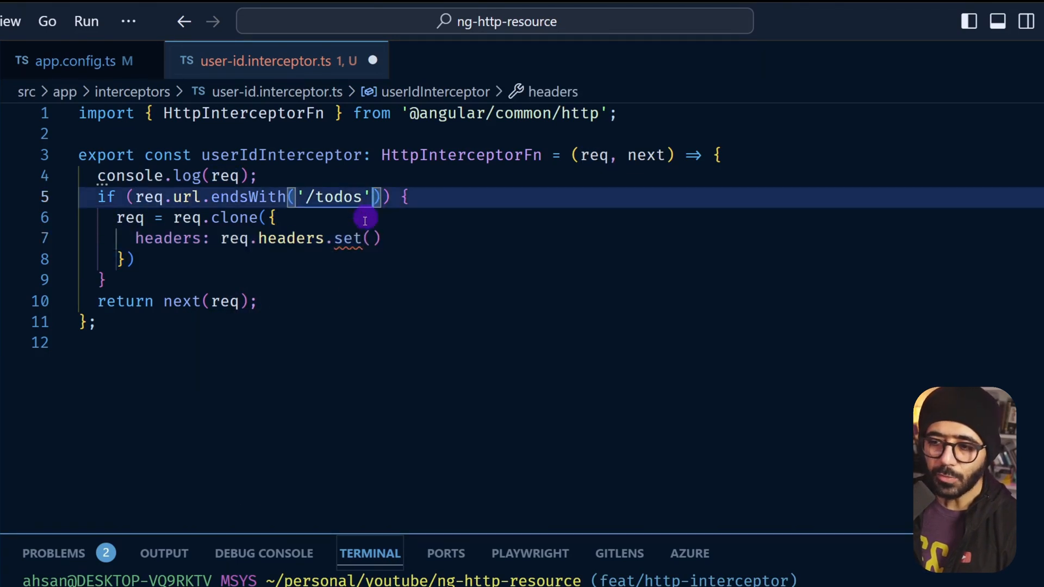
{"action": "mouse_move", "coordinate": [347, 238]}
{"action": "type", "text": "'"}
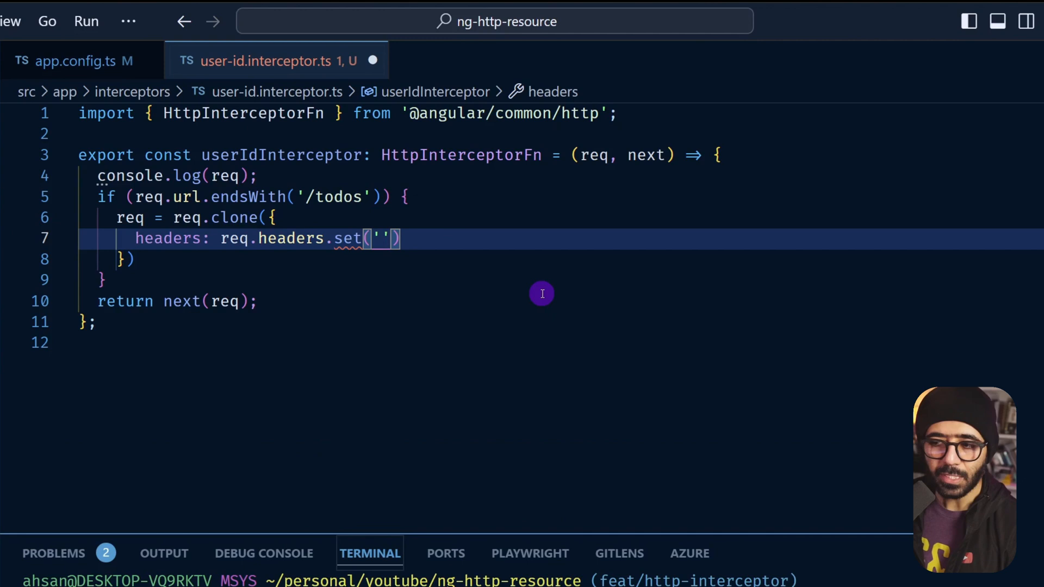
{"action": "type", "text": "User-Id"}
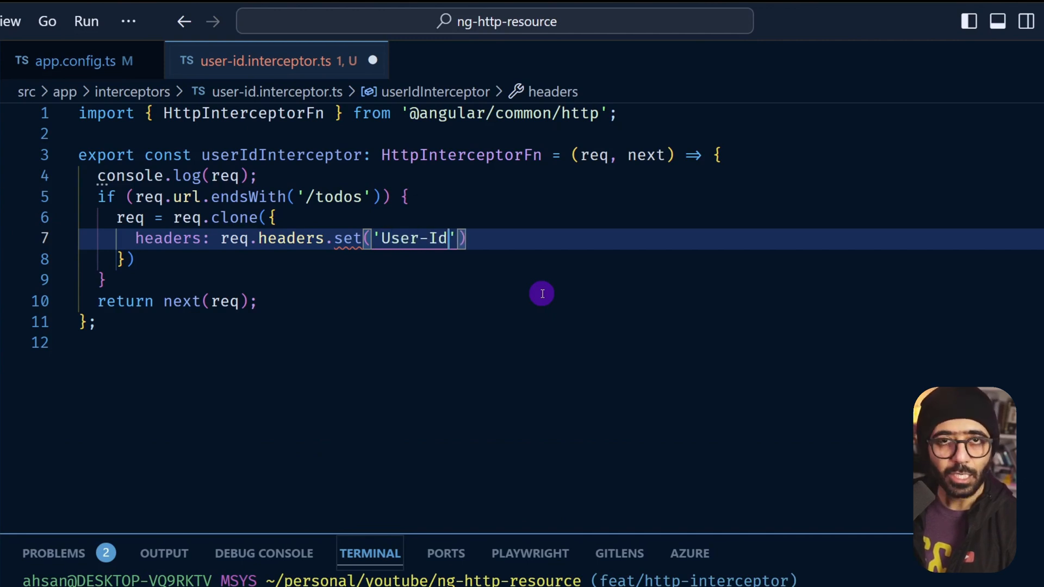
{"action": "type", "text": "x-"}
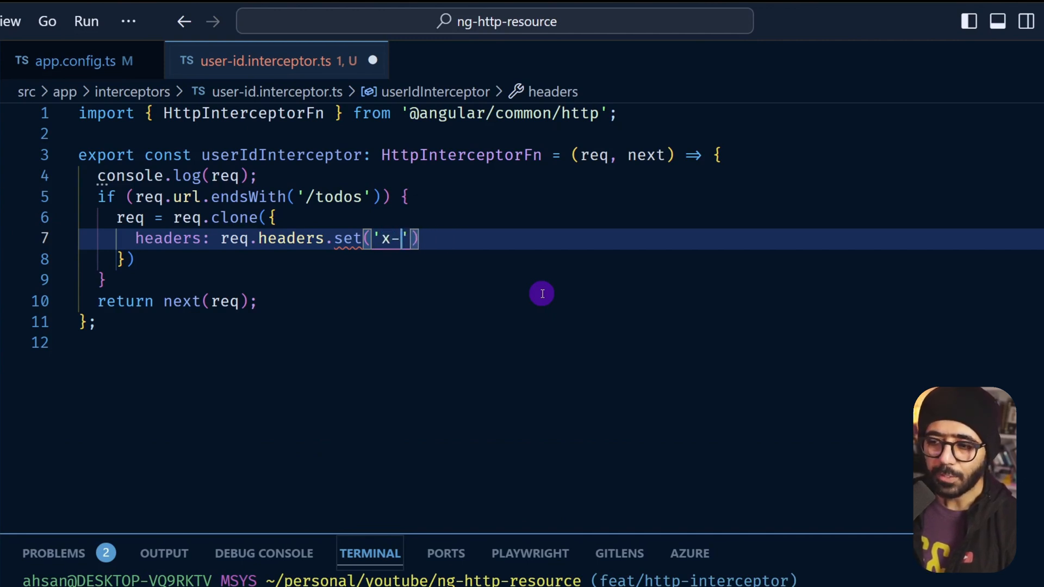
{"action": "type", "text": "user-id"}
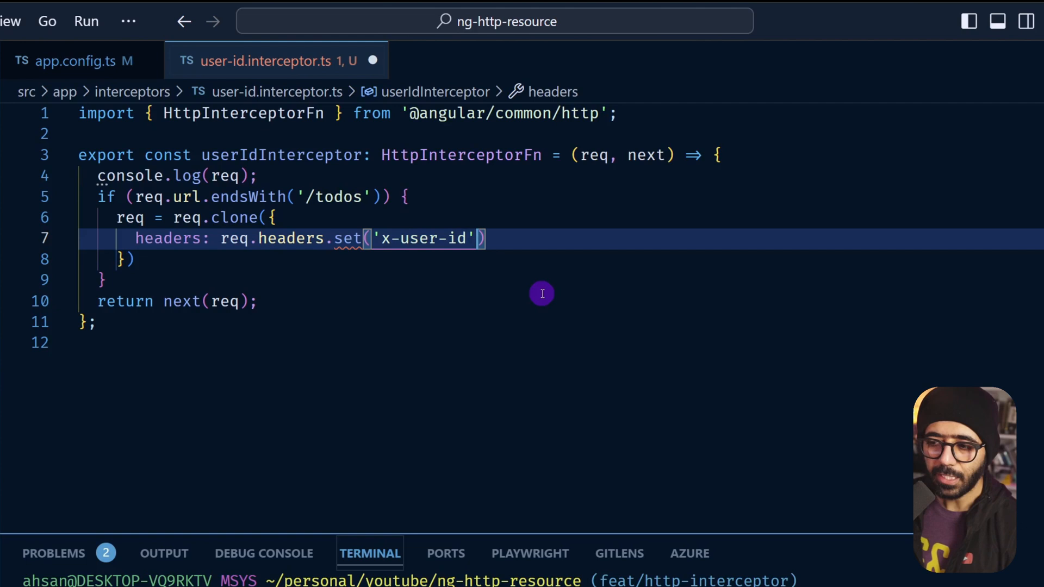
{"action": "type", "text": ","}
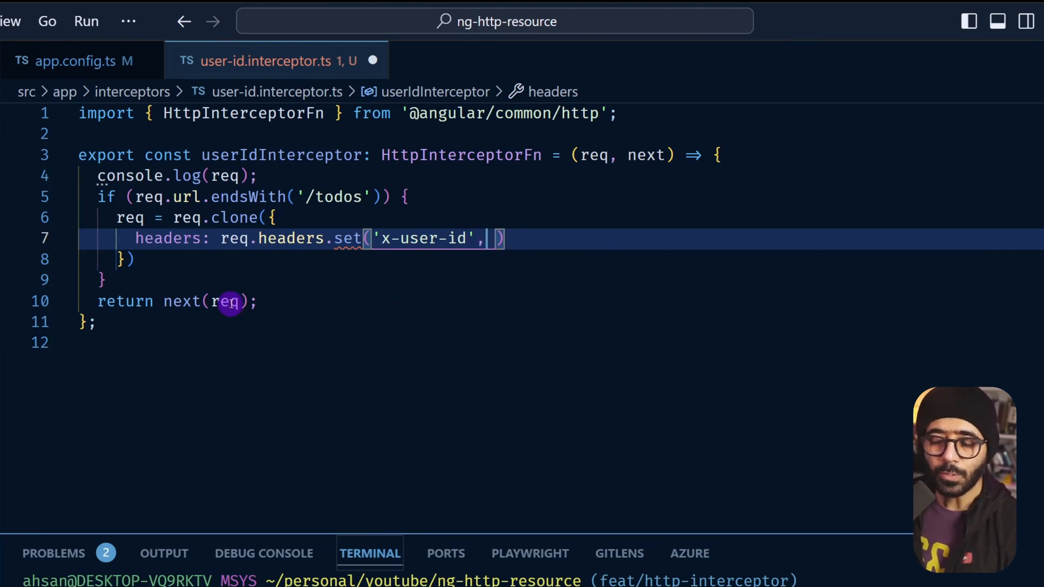
{"action": "mouse_move", "coordinate": [226, 300]}
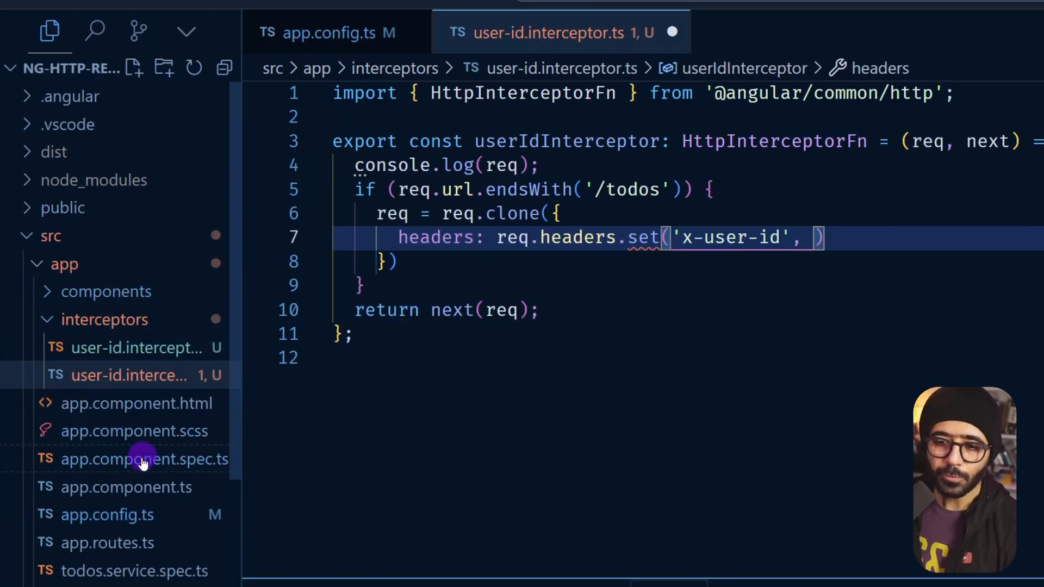
Check the user signal in todos.service.ts, then return to the interceptor file
{"action": "scroll", "scroll_direction": "down", "scroll_amount": 3}
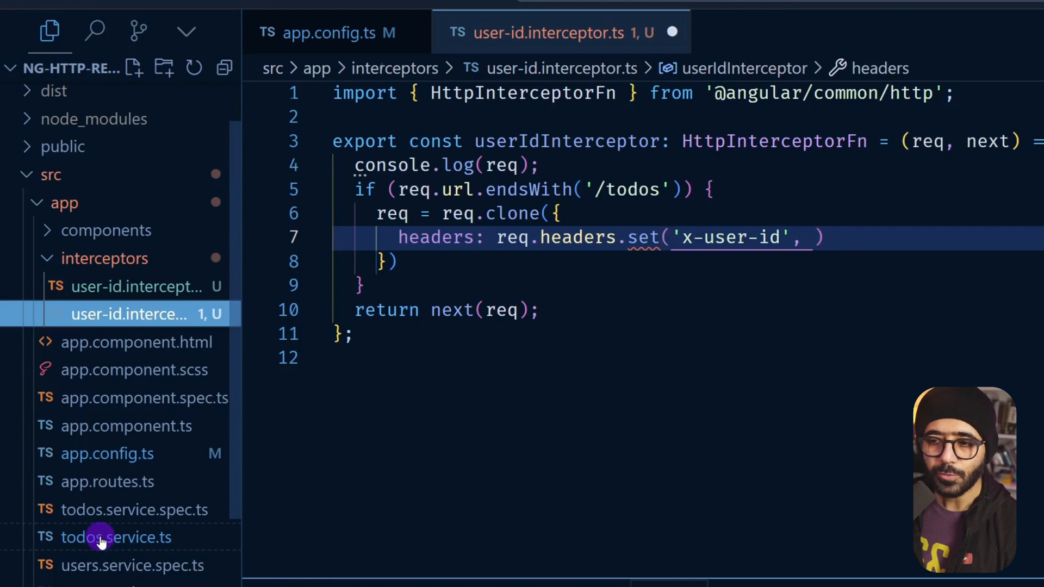
{"action": "left_click", "coordinate": [116, 537]}
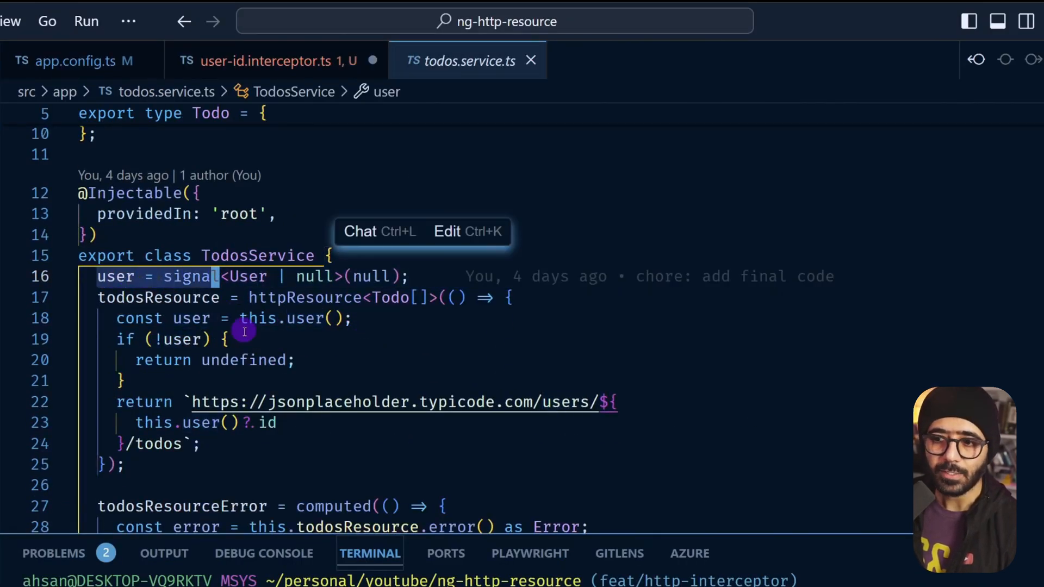
{"action": "mouse_move", "coordinate": [116, 276]}
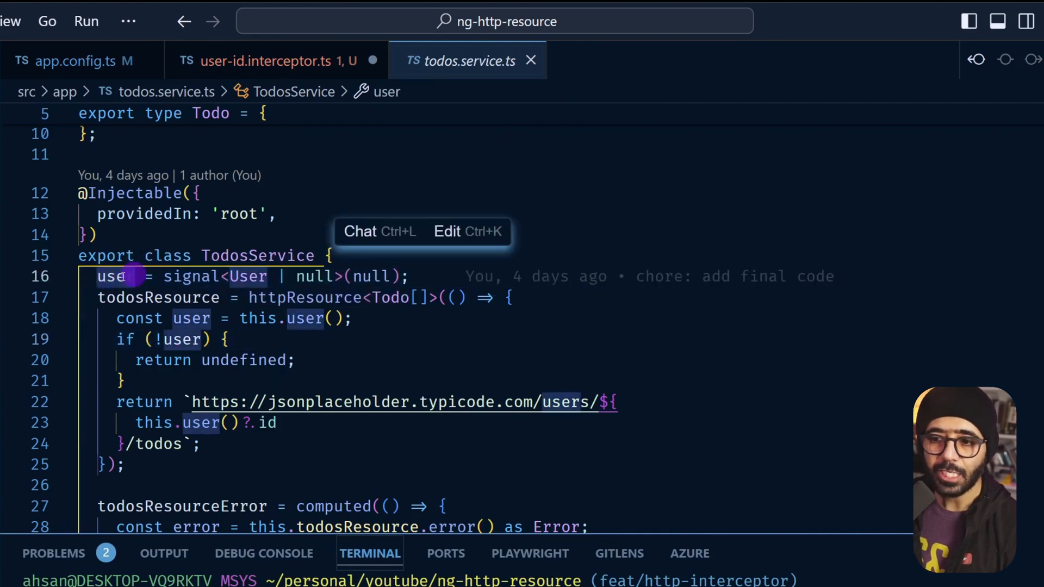
{"action": "left_click", "coordinate": [273, 60]}
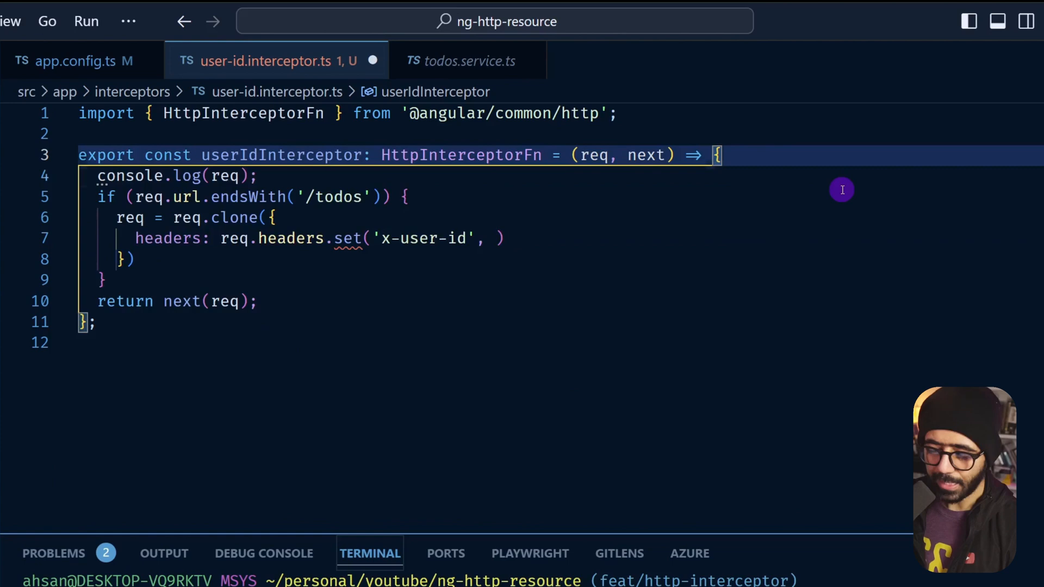
Inject TodosService and define const userId = todosService.user()?.id
{"action": "type", "text": "const todosService = inject"}
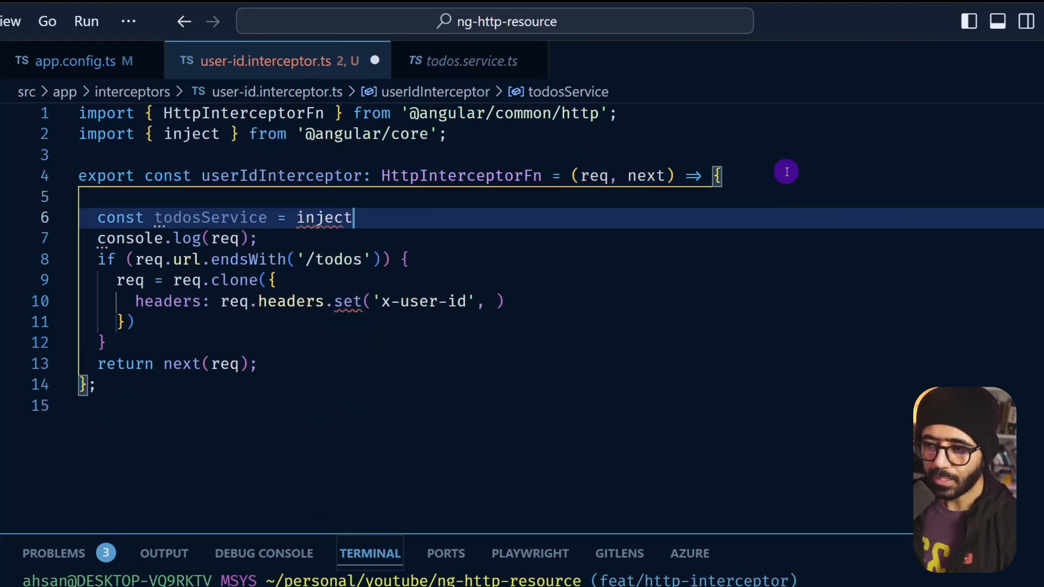
{"action": "type", "text": "(TodosService);"}
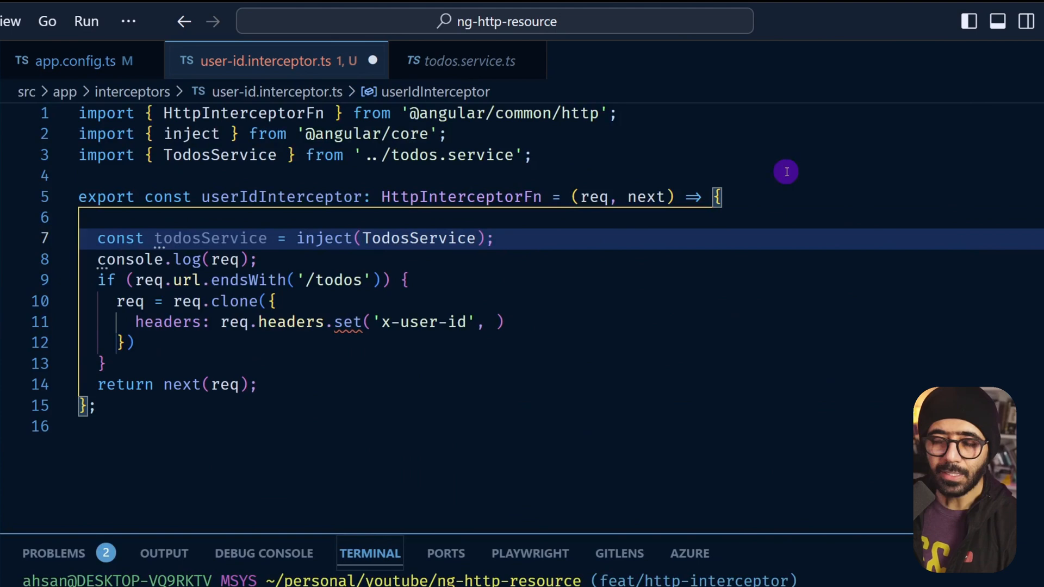
{"action": "key", "text": "Enter"}
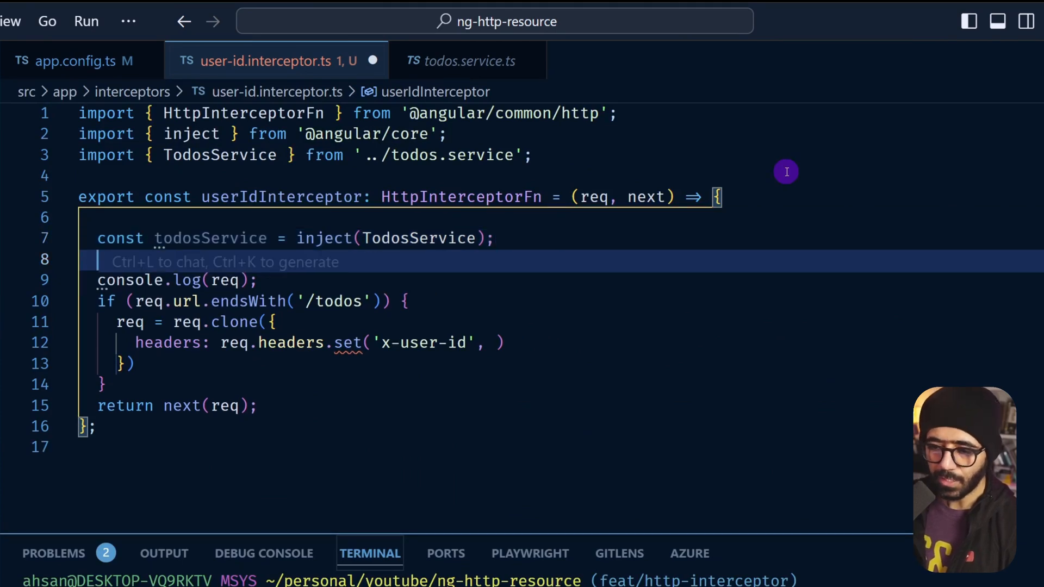
{"action": "type", "text": "const userId ="}
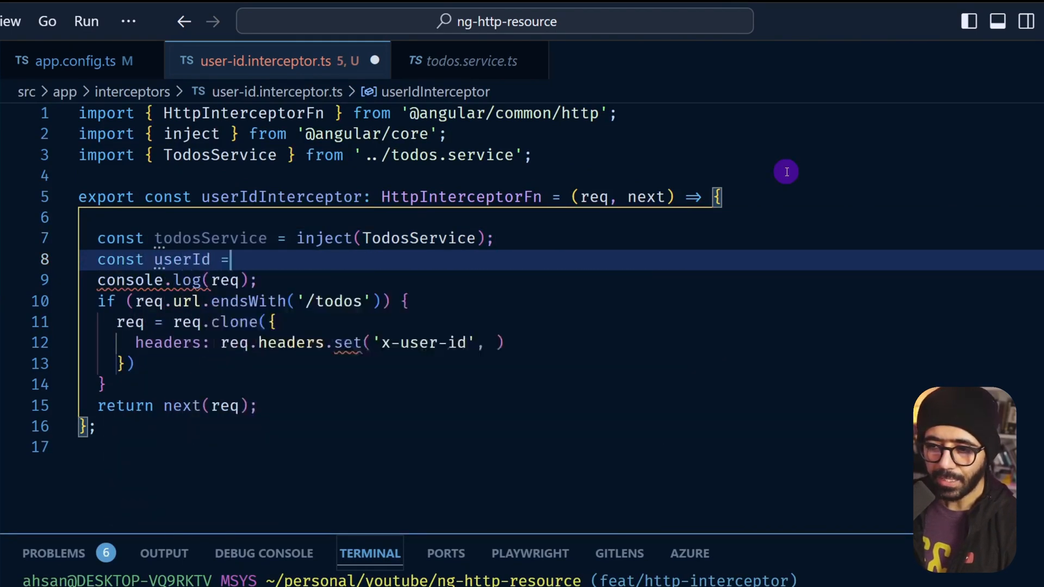
{"action": "type", "text": "todosService"}
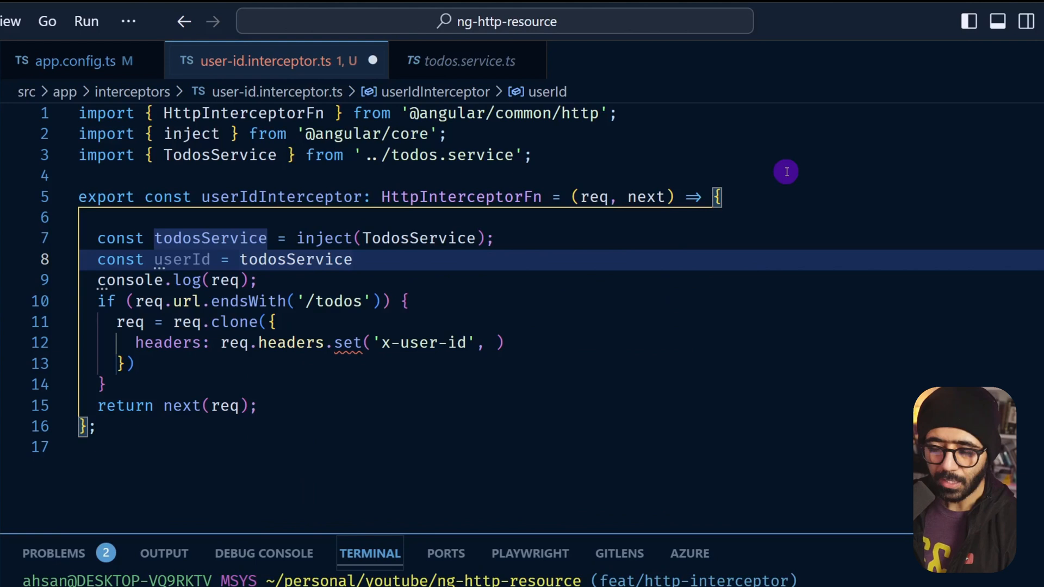
{"action": "type", "text": ".user()"}
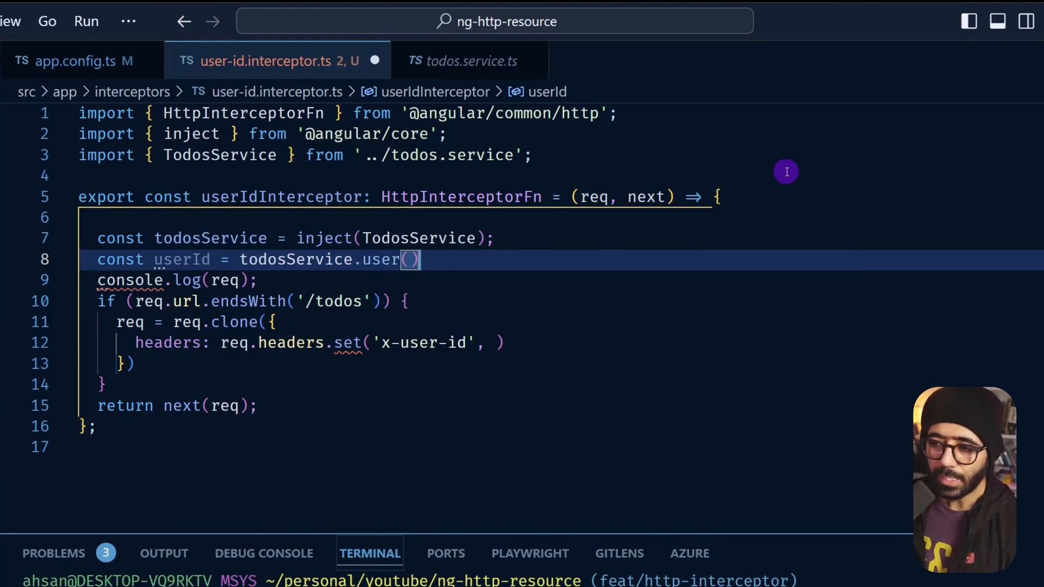
{"action": "type", "text": "?.id;"}
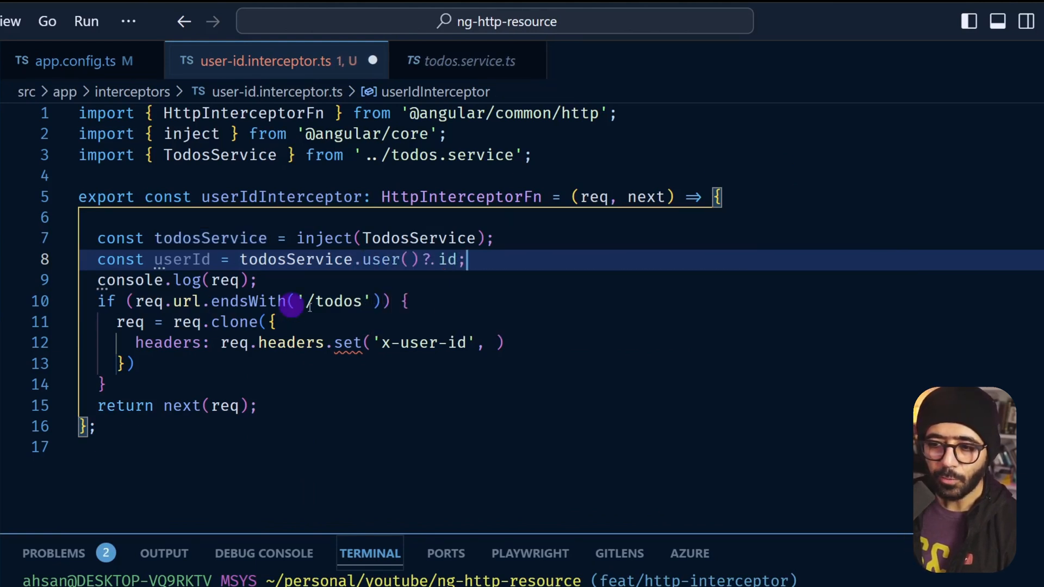
Require userId in the /todos condition and set x-user-id to userId.toString()
{"action": "double_click", "coordinate": [180, 259]}
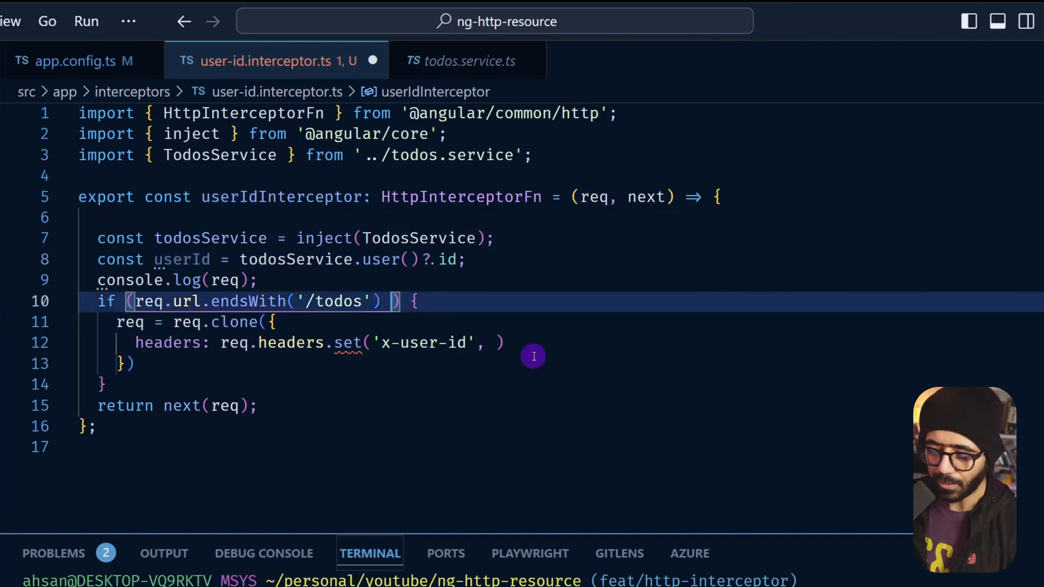
{"action": "type", "text": "userId"}
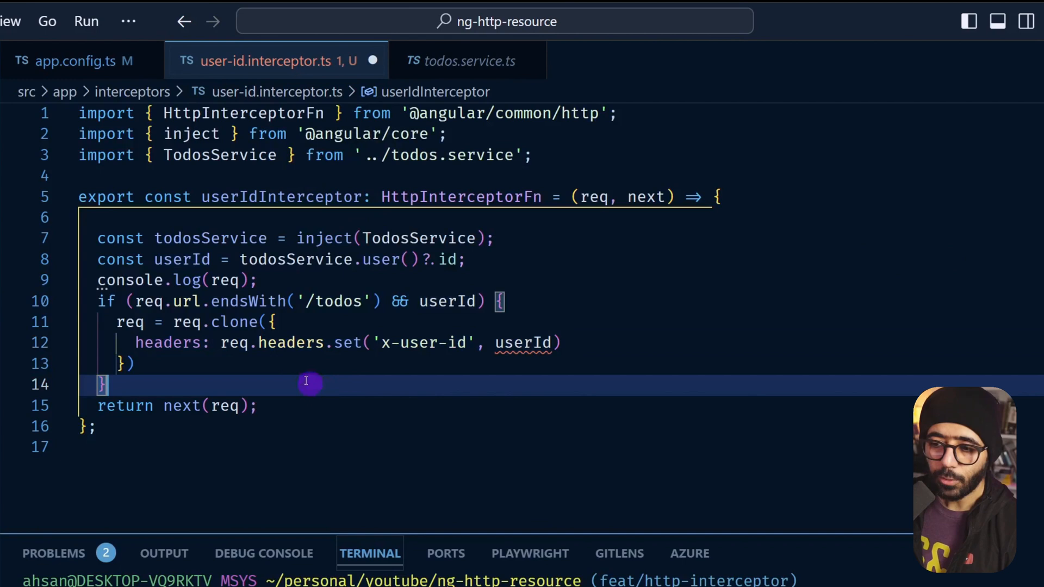
{"action": "mouse_move", "coordinate": [457, 375]}
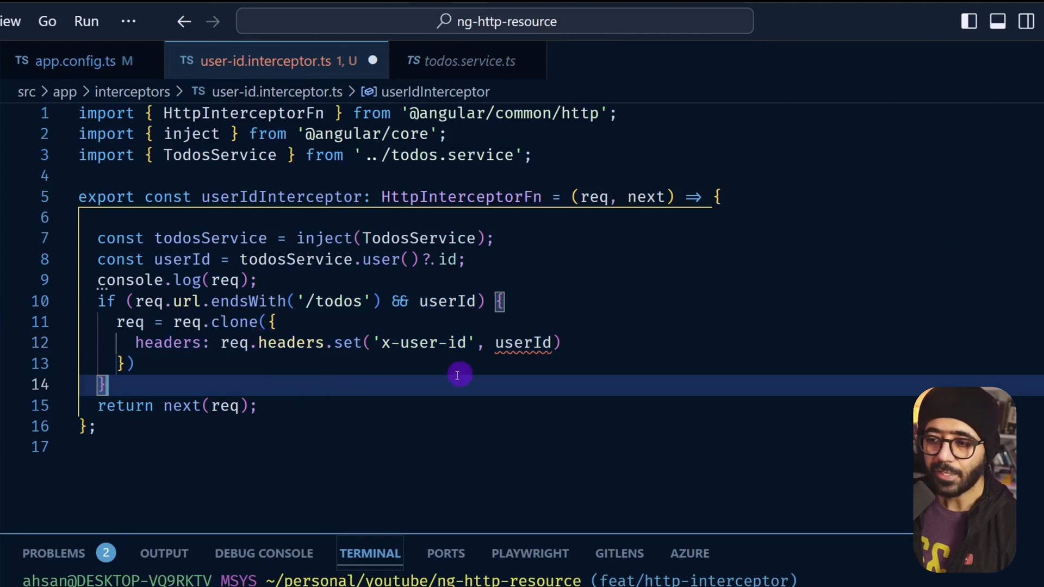
{"action": "mouse_move", "coordinate": [181, 259]}
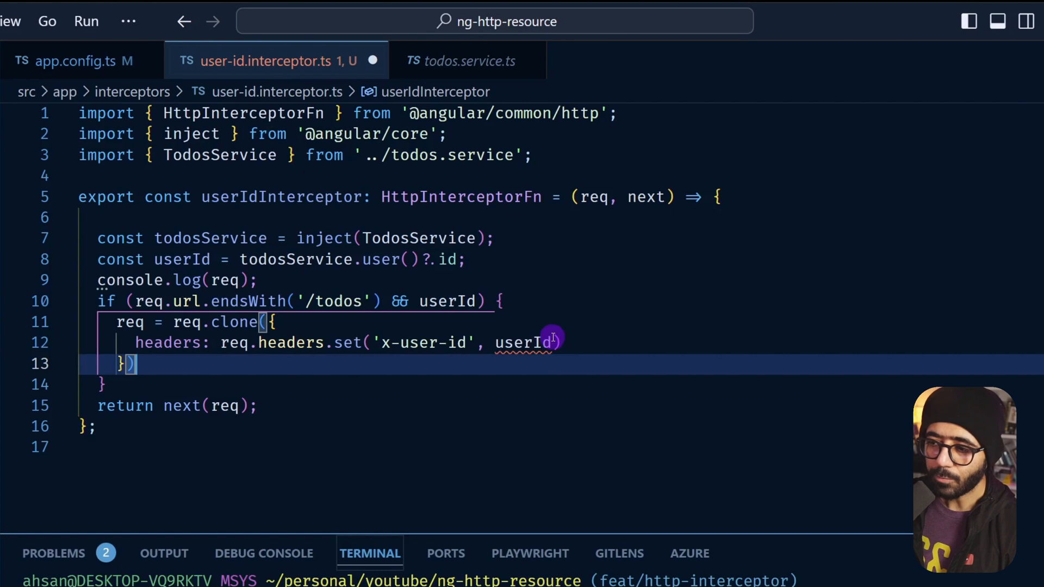
{"action": "type", "text": ".toString()"}
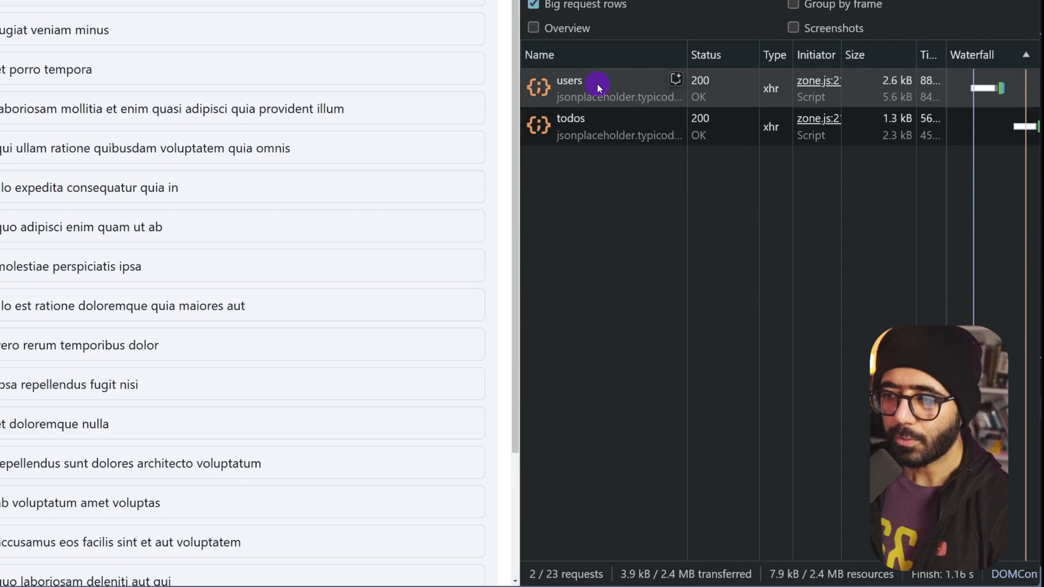
Verify the todos request's X-User-Id is 1, then select the second user and see 2
{"action": "left_click", "coordinate": [569, 80]}
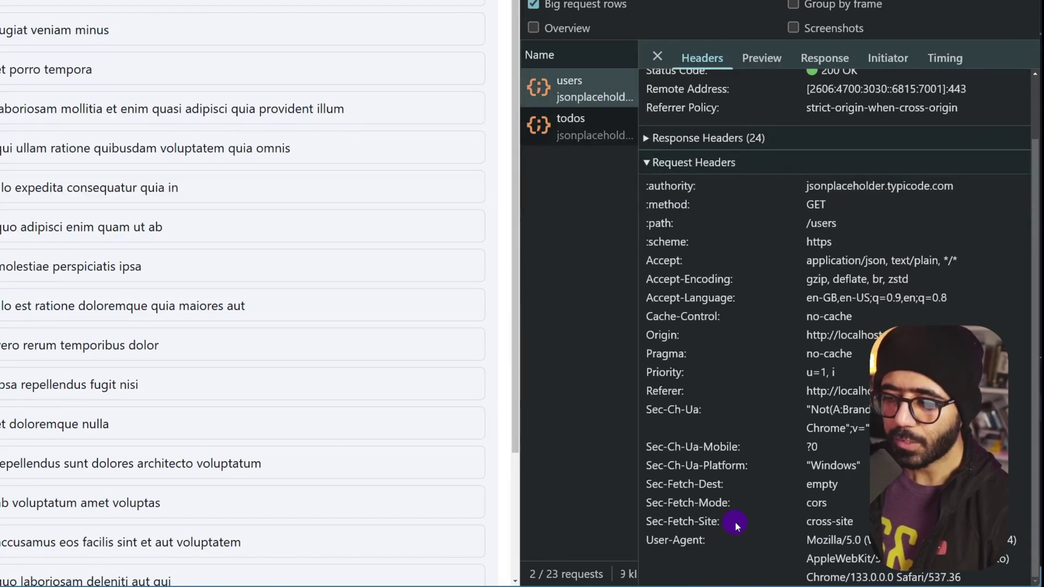
{"action": "mouse_move", "coordinate": [670, 119]}
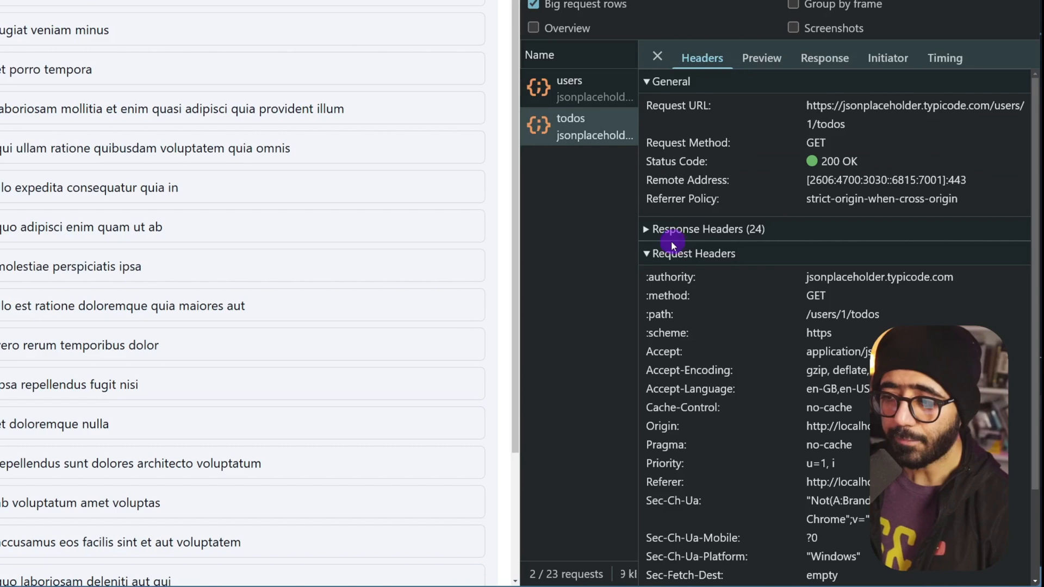
{"action": "scroll", "scroll_direction": "down", "scroll_amount": 3}
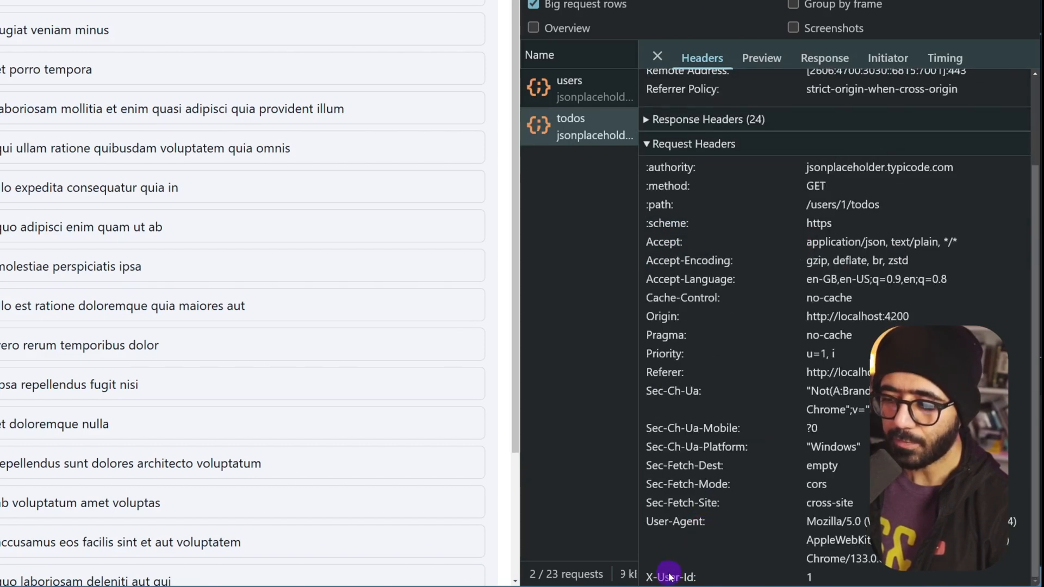
{"action": "mouse_move", "coordinate": [842, 581]}
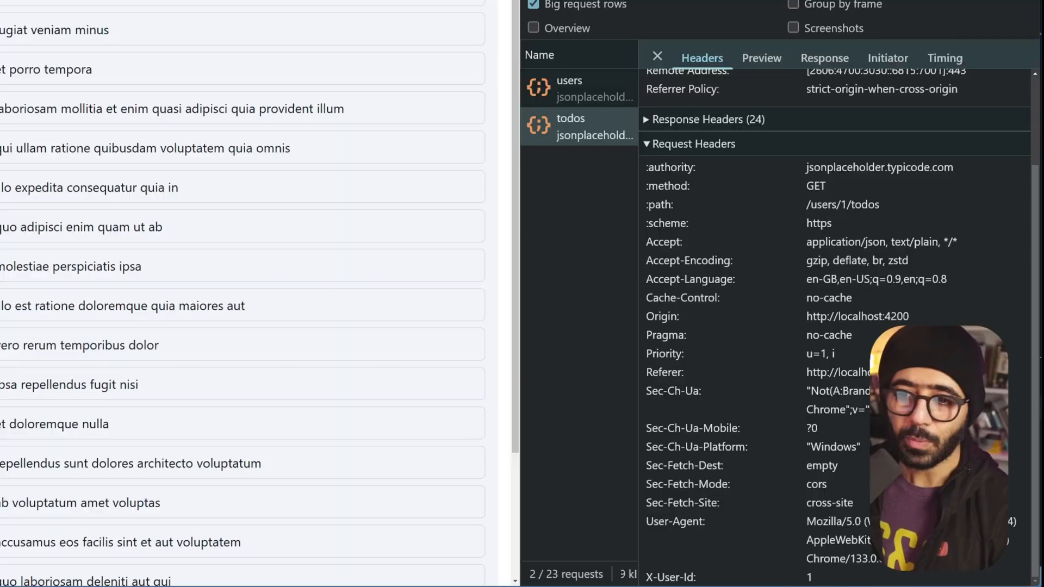
{"action": "left_click", "coordinate": [656, 56]}
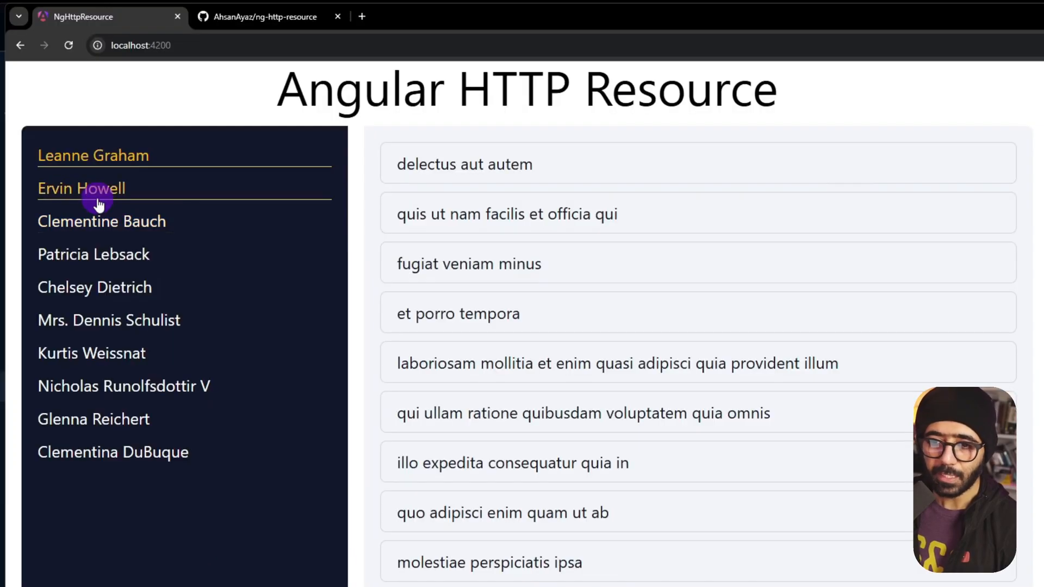
{"action": "left_click", "coordinate": [93, 254]}
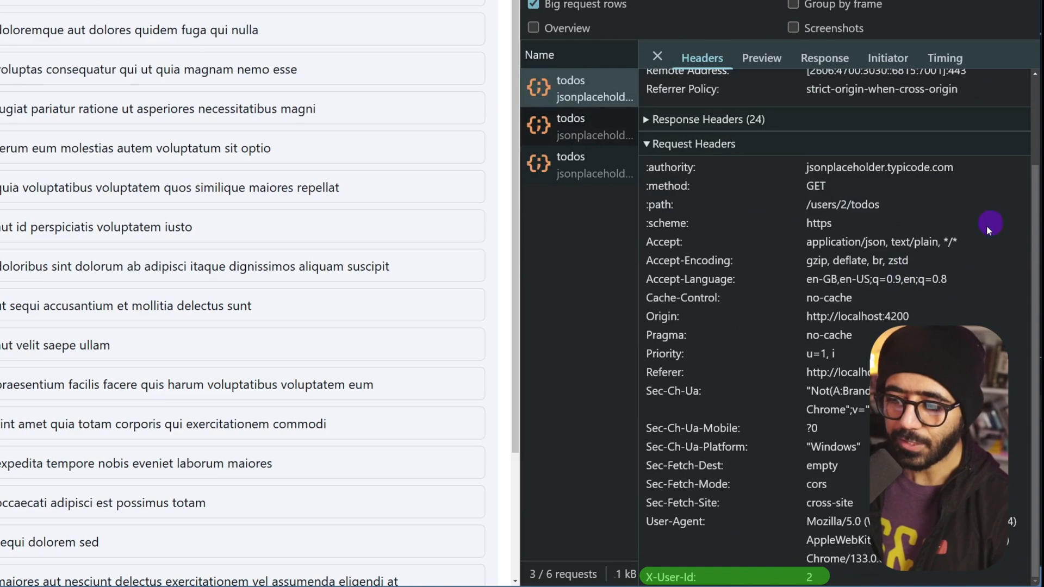
{"action": "left_click", "coordinate": [594, 126]}
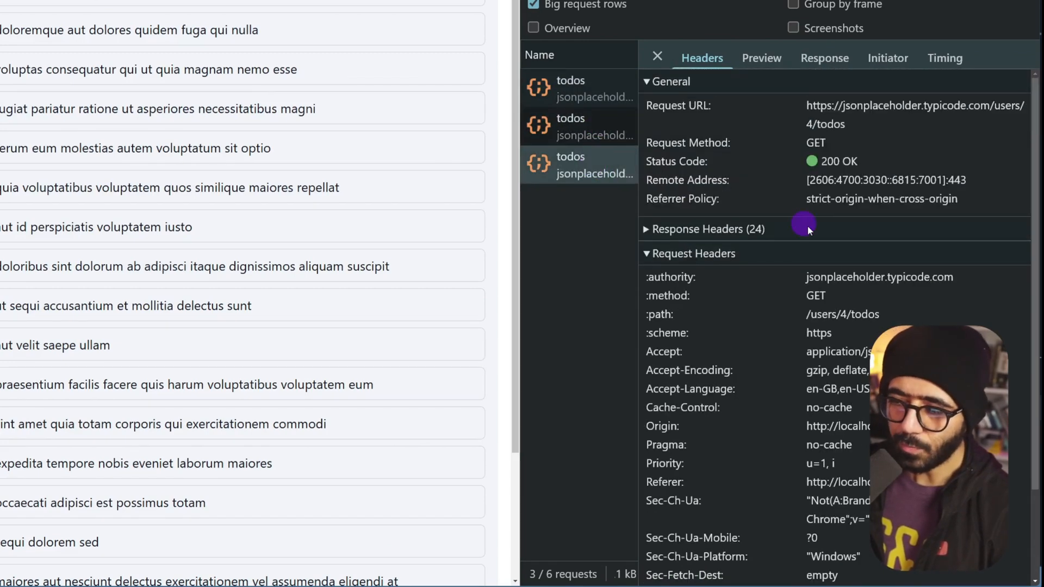
{"action": "scroll", "scroll_direction": "down", "scroll_amount": 3}
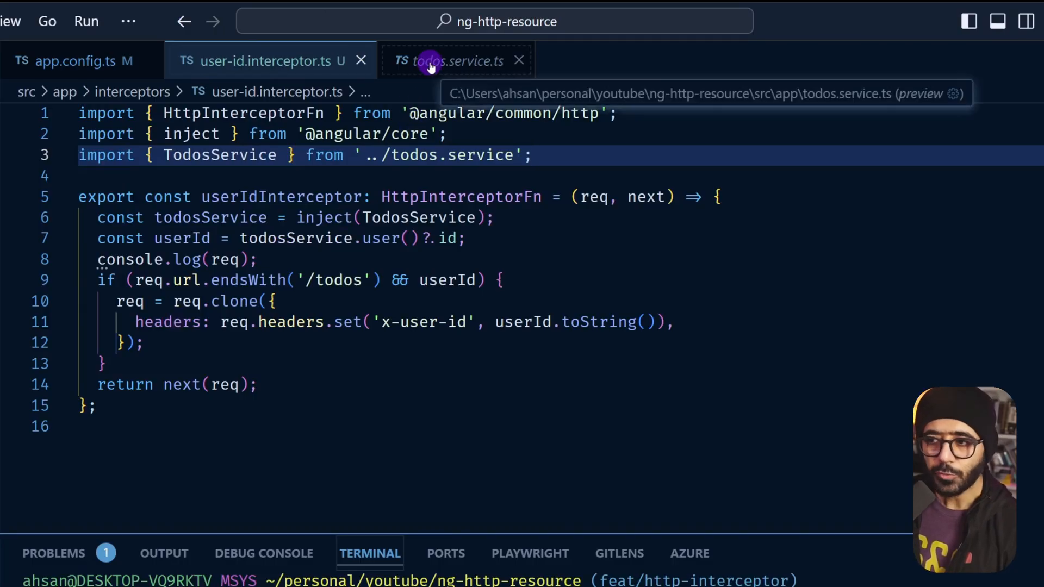
Inspect the todosResource definition built with httpResource in todos.service.ts
{"action": "left_click", "coordinate": [456, 60]}
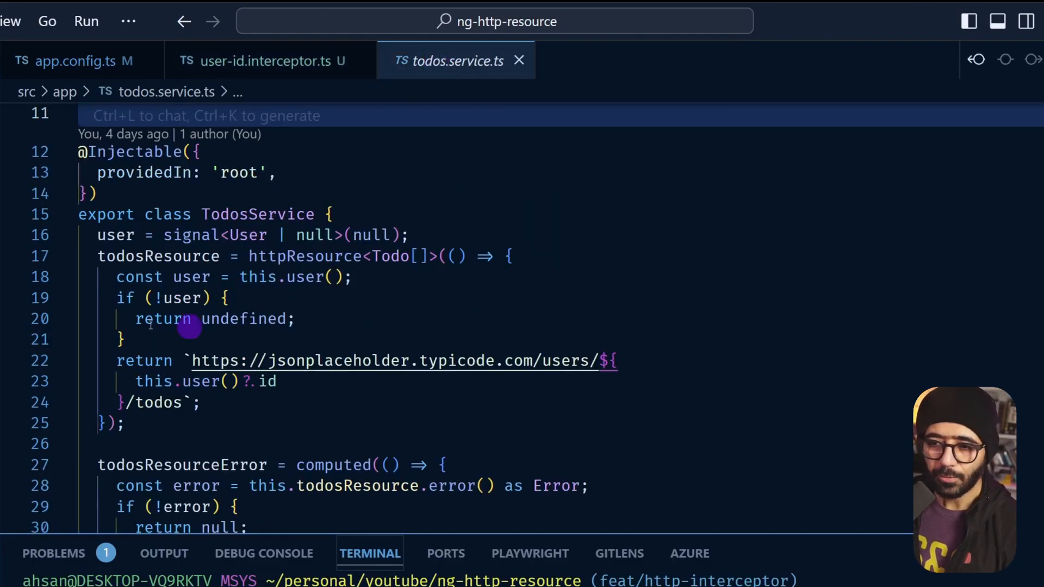
{"action": "left_click", "coordinate": [158, 256]}
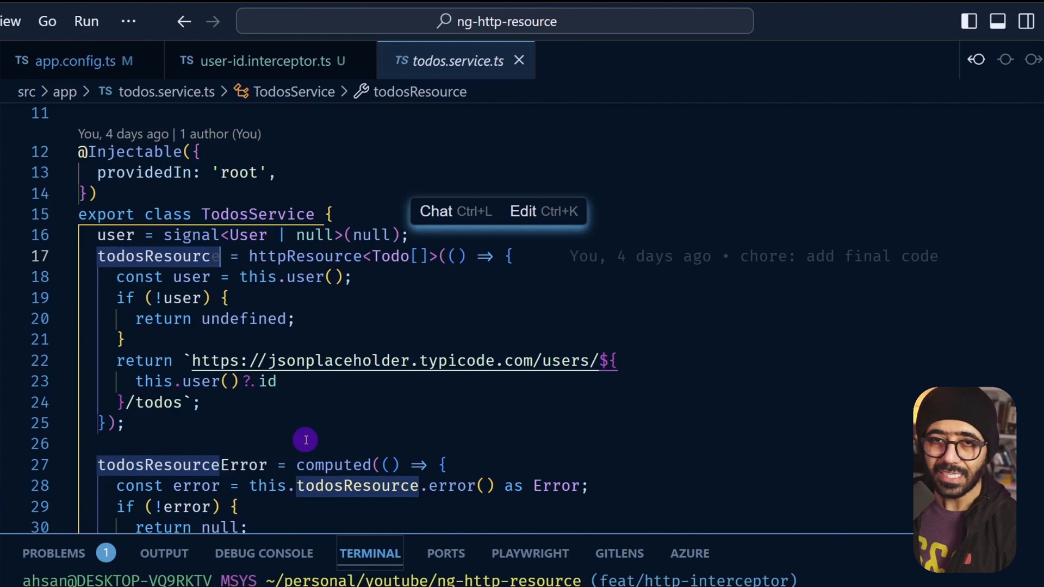
{"action": "mouse_move", "coordinate": [533, 370]}
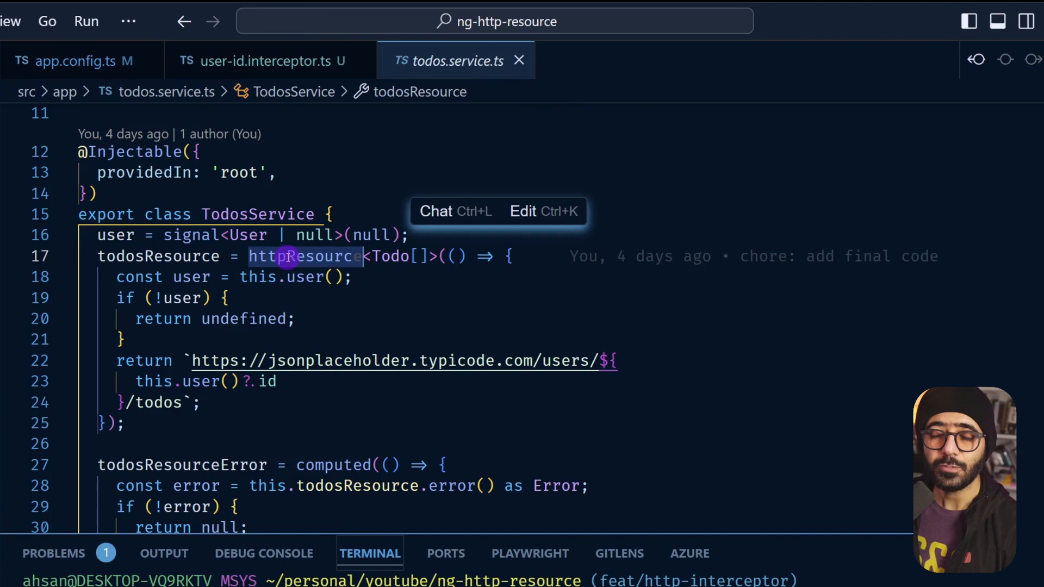
{"action": "left_click", "coordinate": [761, 214]}
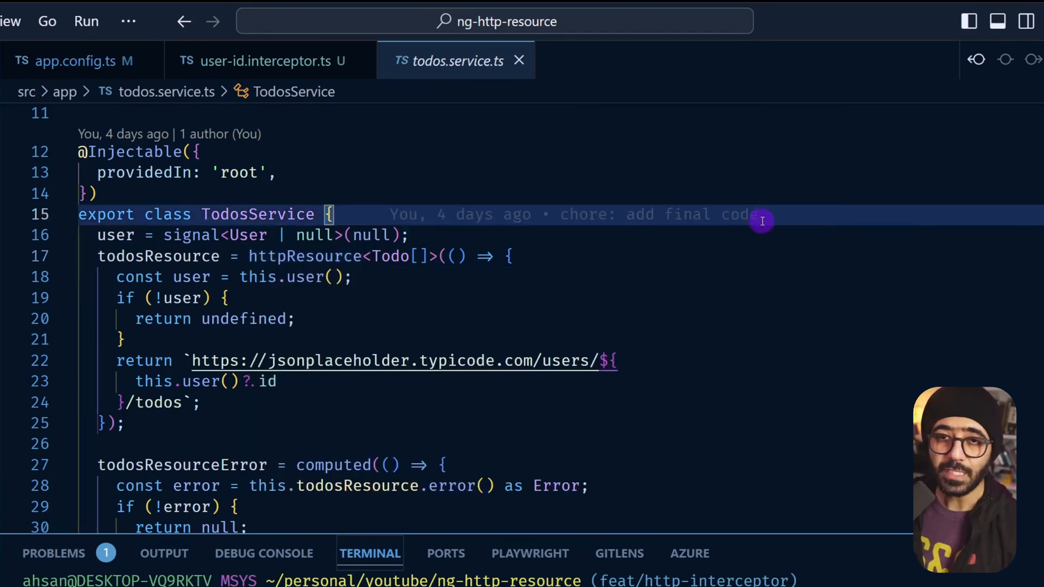
Glance at user-id.interceptor.ts and app.config.ts, then return to todos.service.ts
{"action": "left_click", "coordinate": [266, 60]}
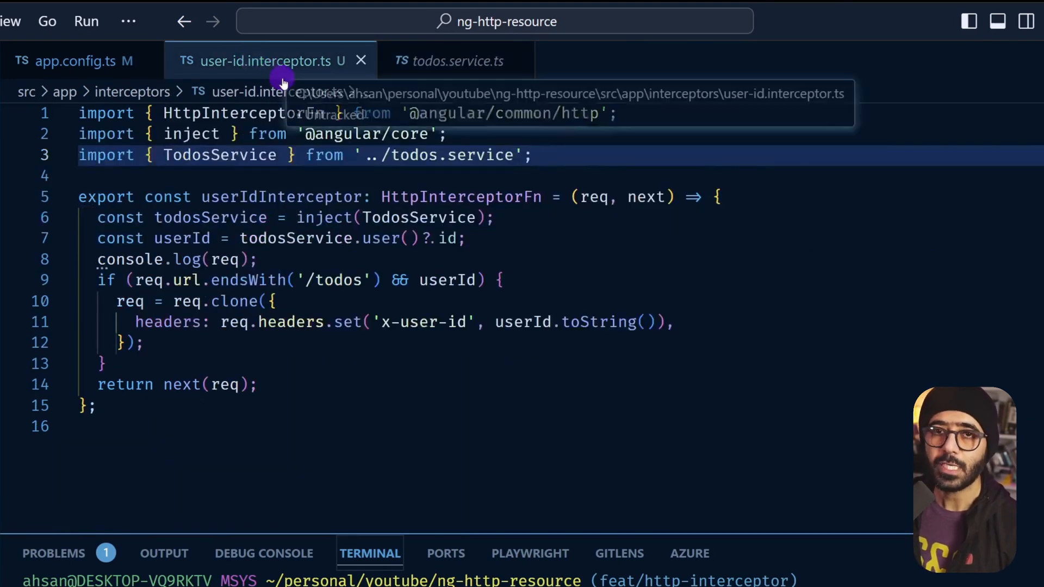
{"action": "left_click", "coordinate": [74, 60]}
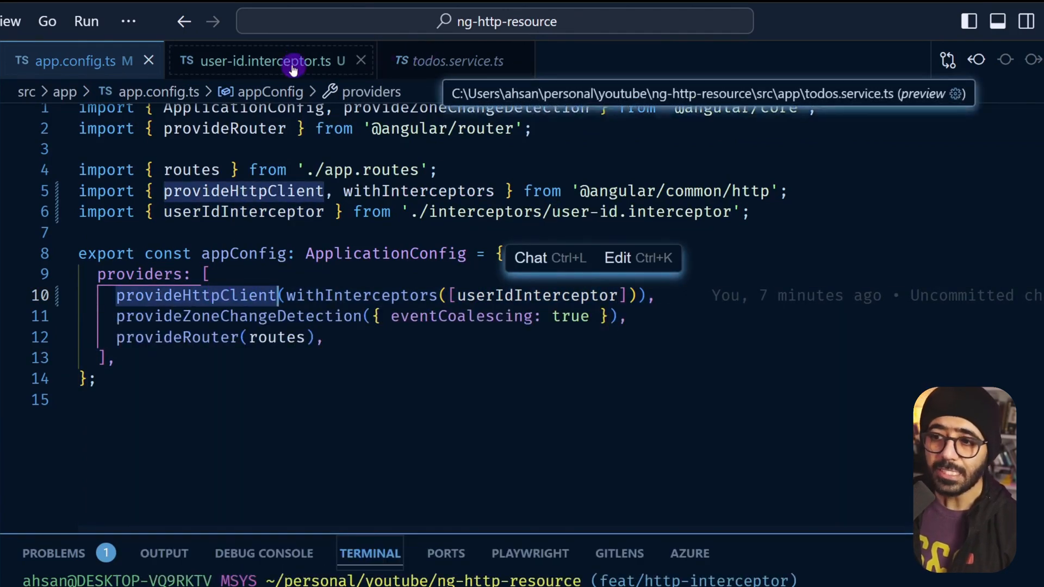
{"action": "left_click", "coordinate": [456, 60]}
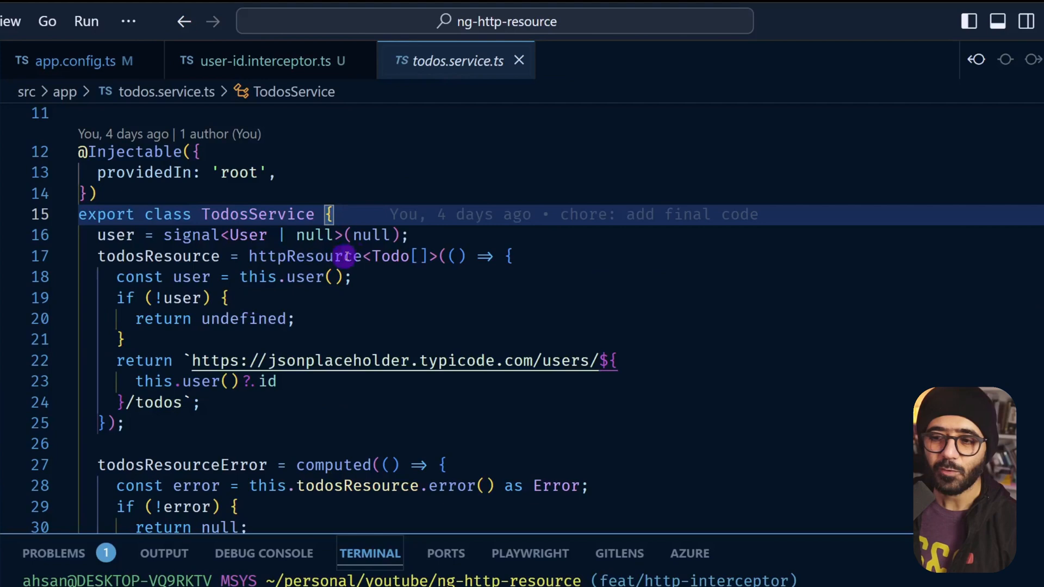
{"action": "mouse_move", "coordinate": [346, 256]}
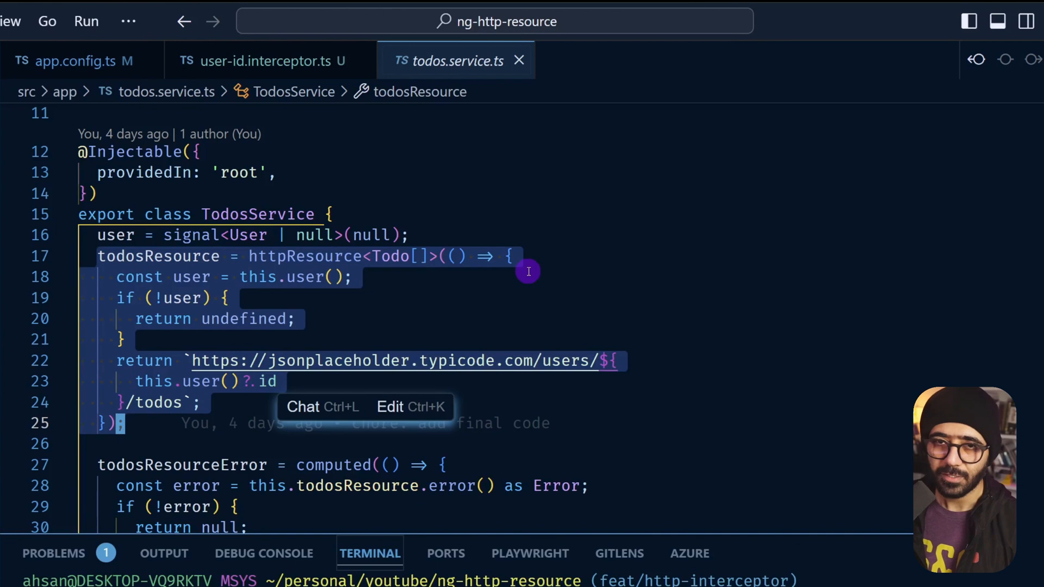
{"action": "mouse_move", "coordinate": [558, 326]}
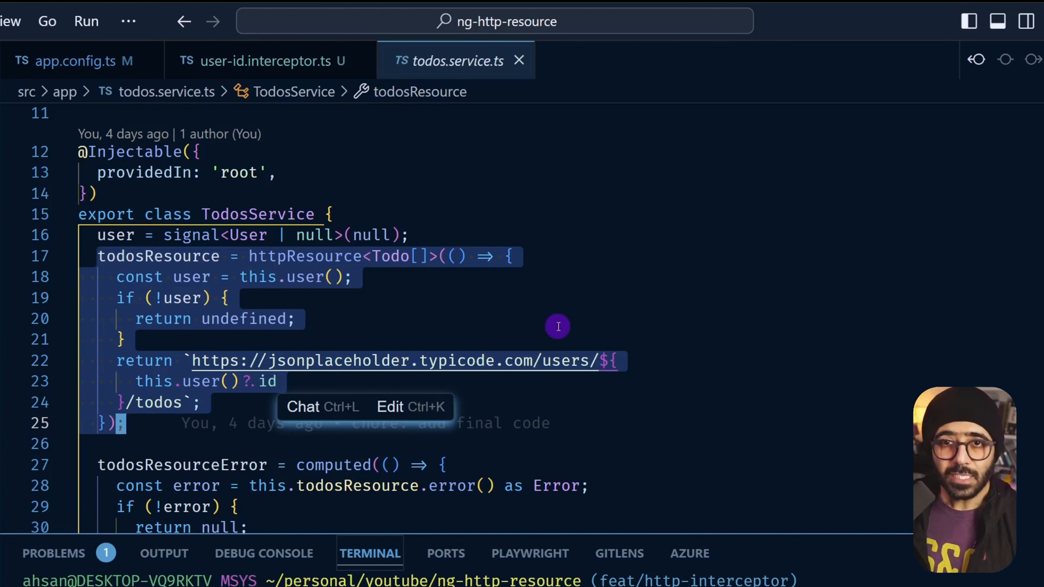